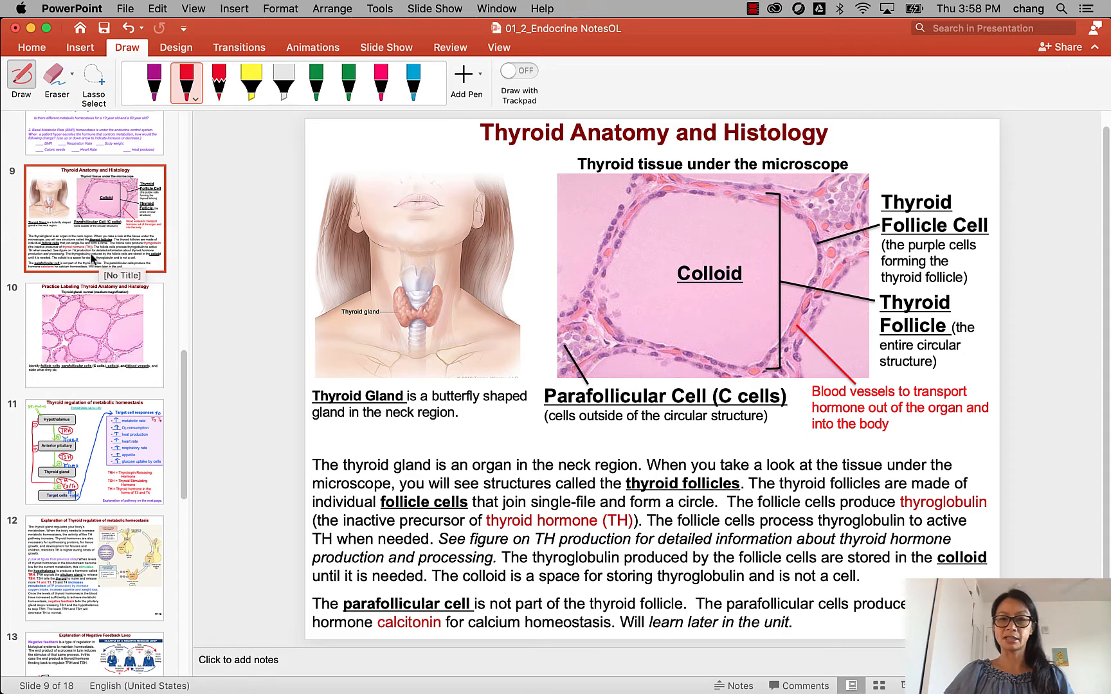
# Show slide 10's practice labeling, then slide 11's thyroid regulation diagram.
pyautogui.click(97, 334)
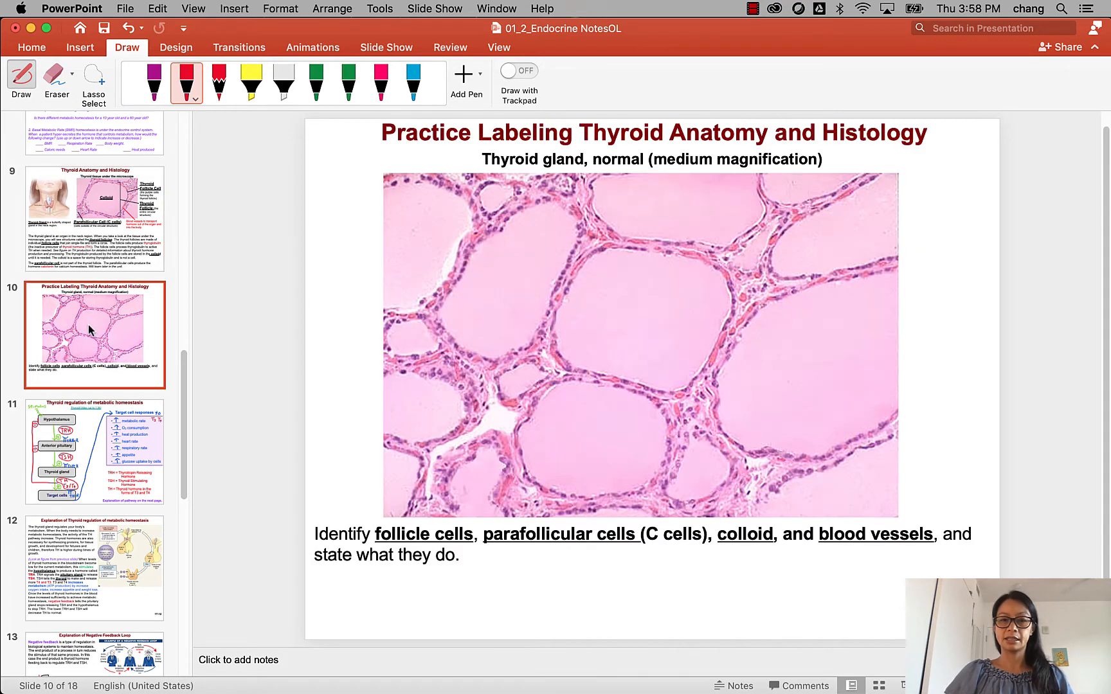
pyautogui.moveTo(151, 445)
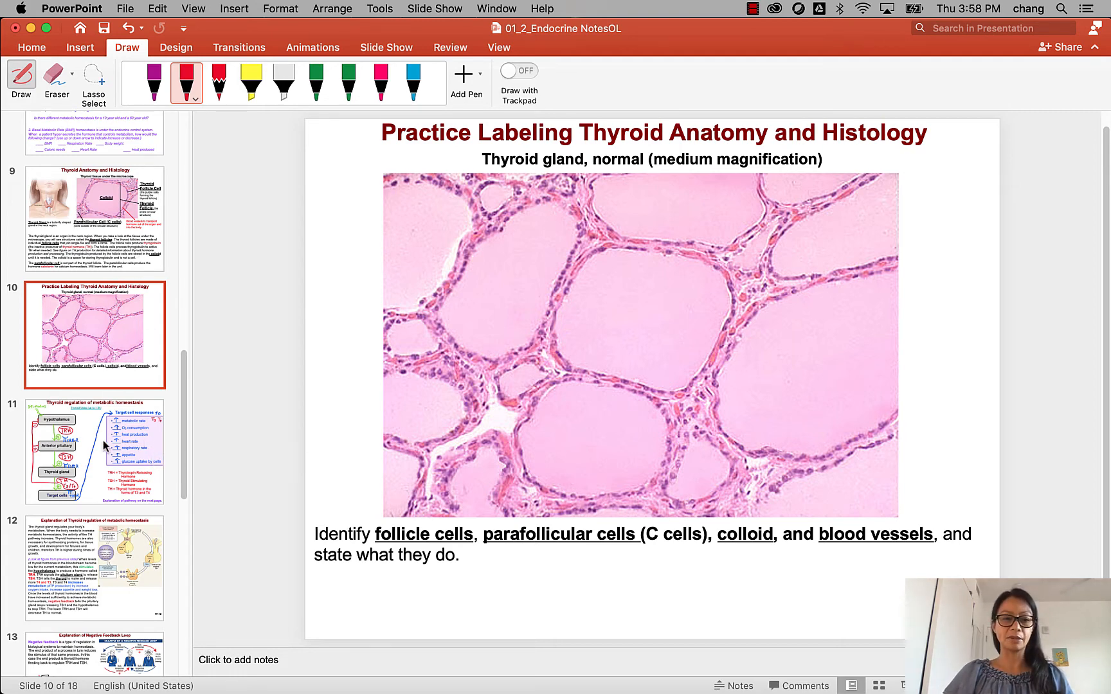
pyautogui.click(95, 454)
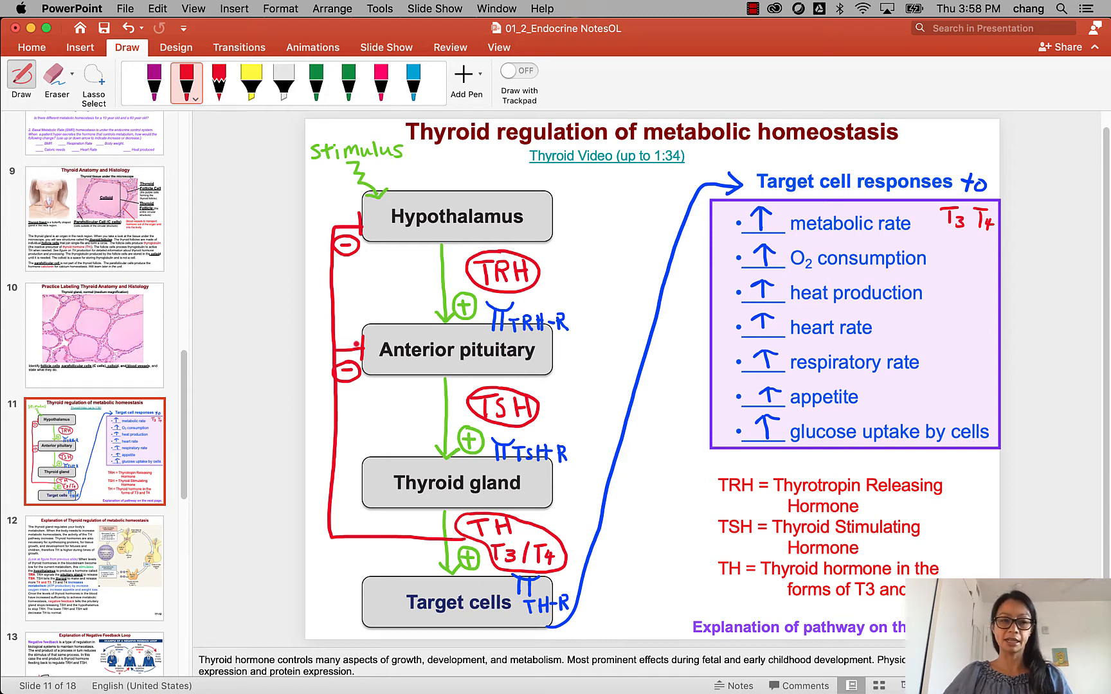
pyautogui.moveTo(140, 514)
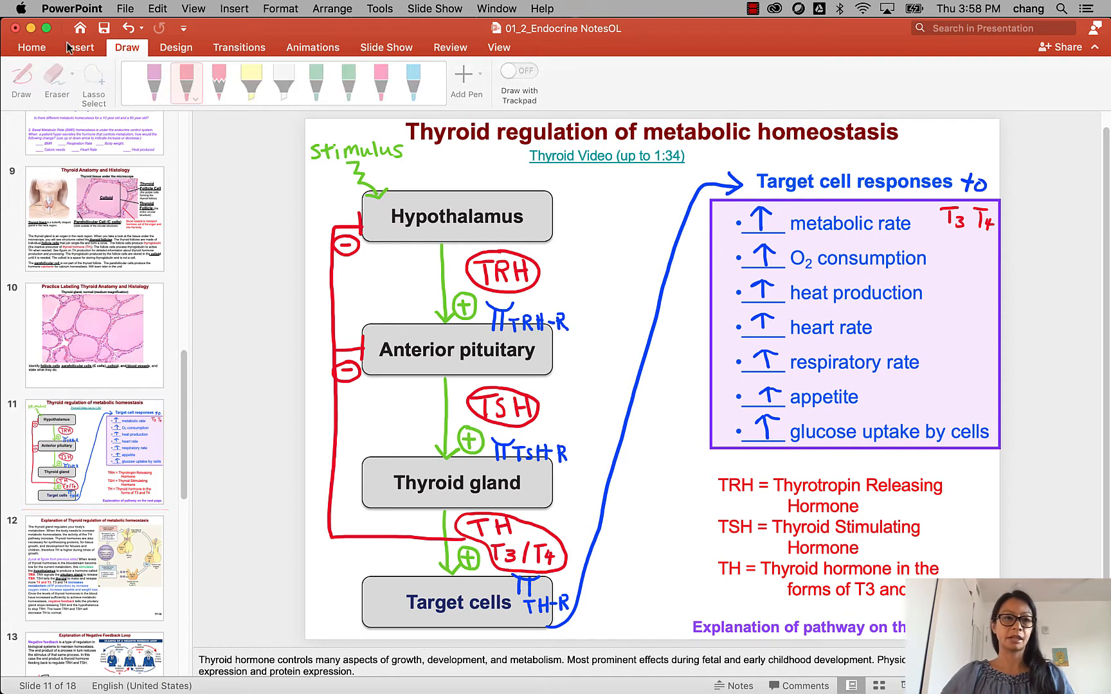
# Insert a blank-layout slide 12 after slide 11 and set the pen ink to black.
pyautogui.click(31, 47)
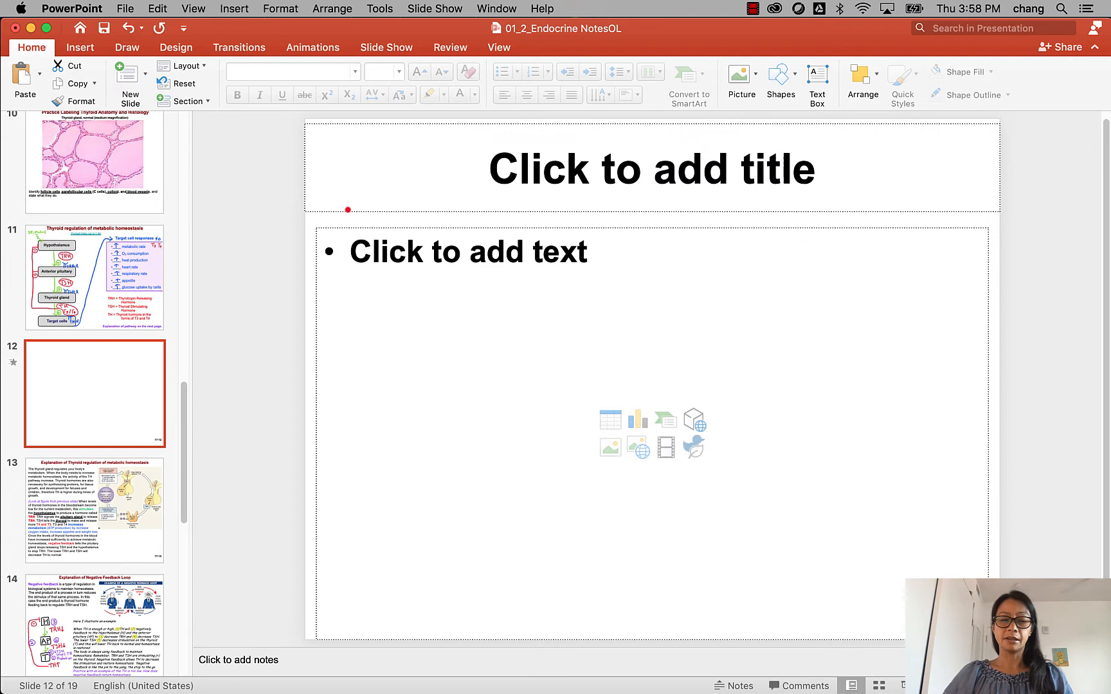
pyautogui.moveTo(259, 332)
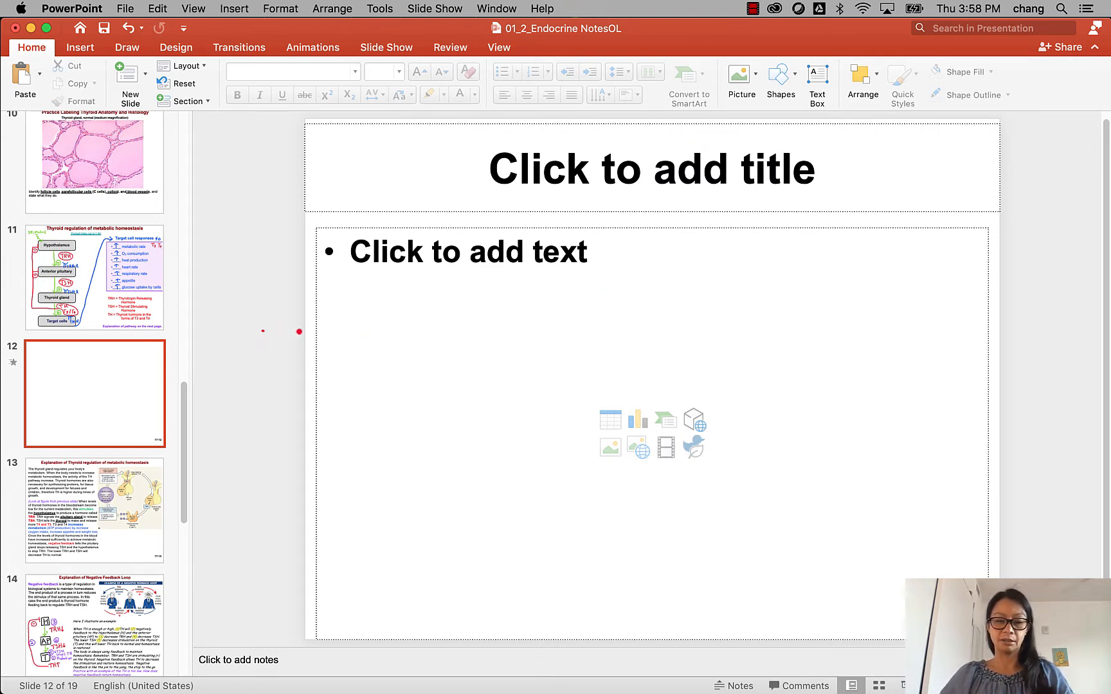
pyautogui.click(183, 83)
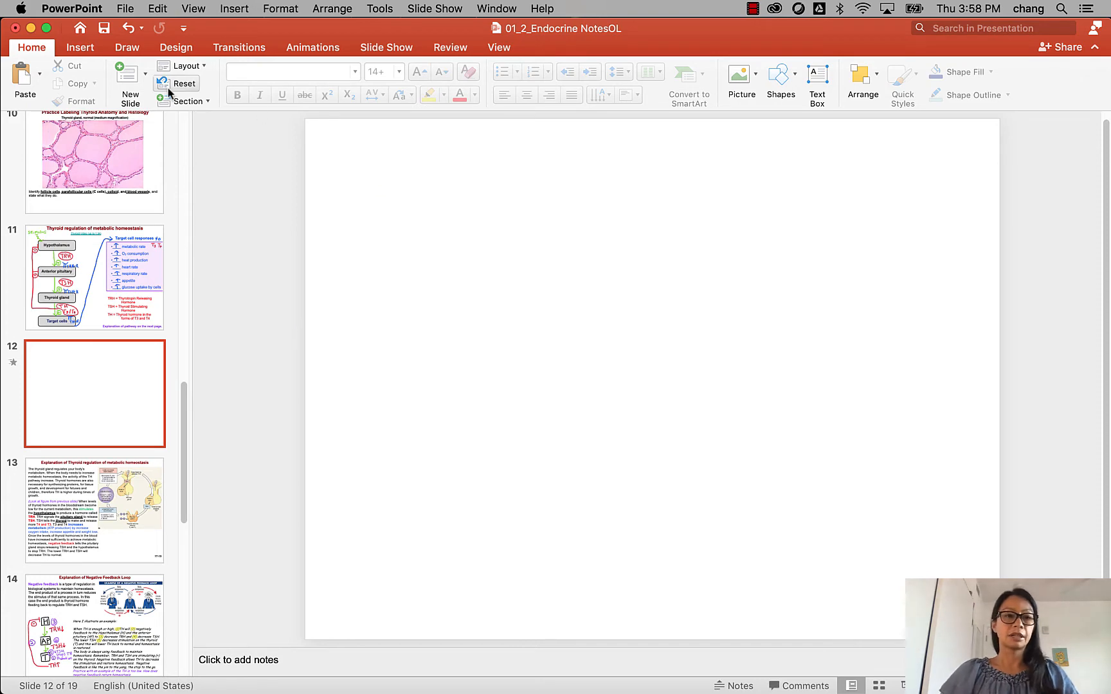
pyautogui.click(127, 47)
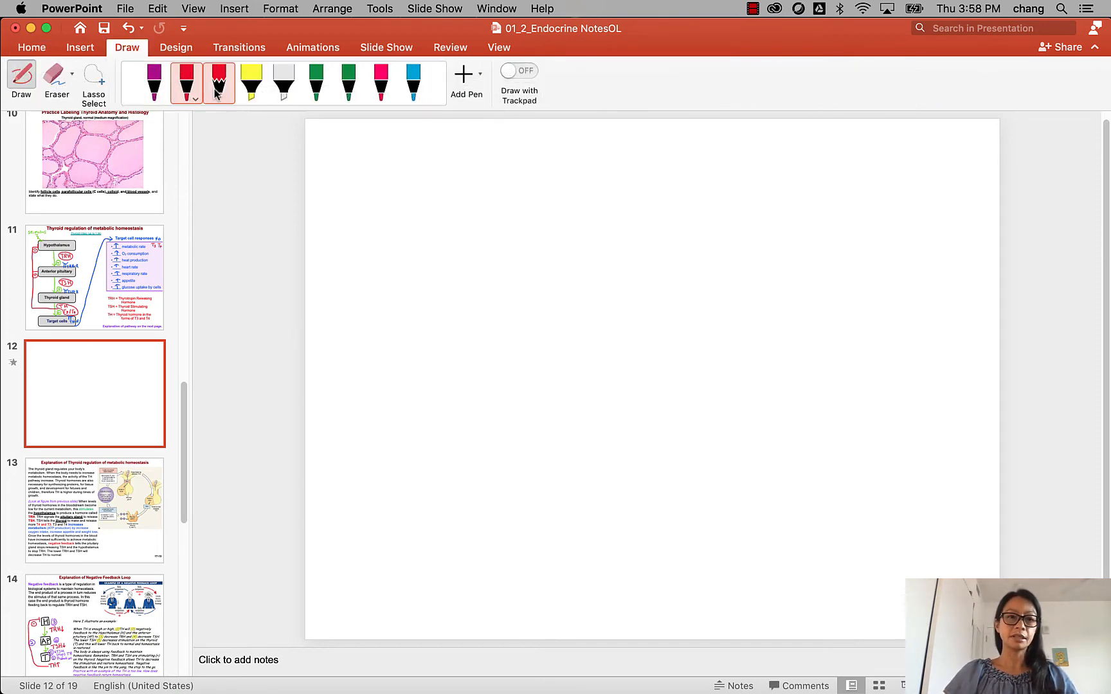
pyautogui.click(186, 83)
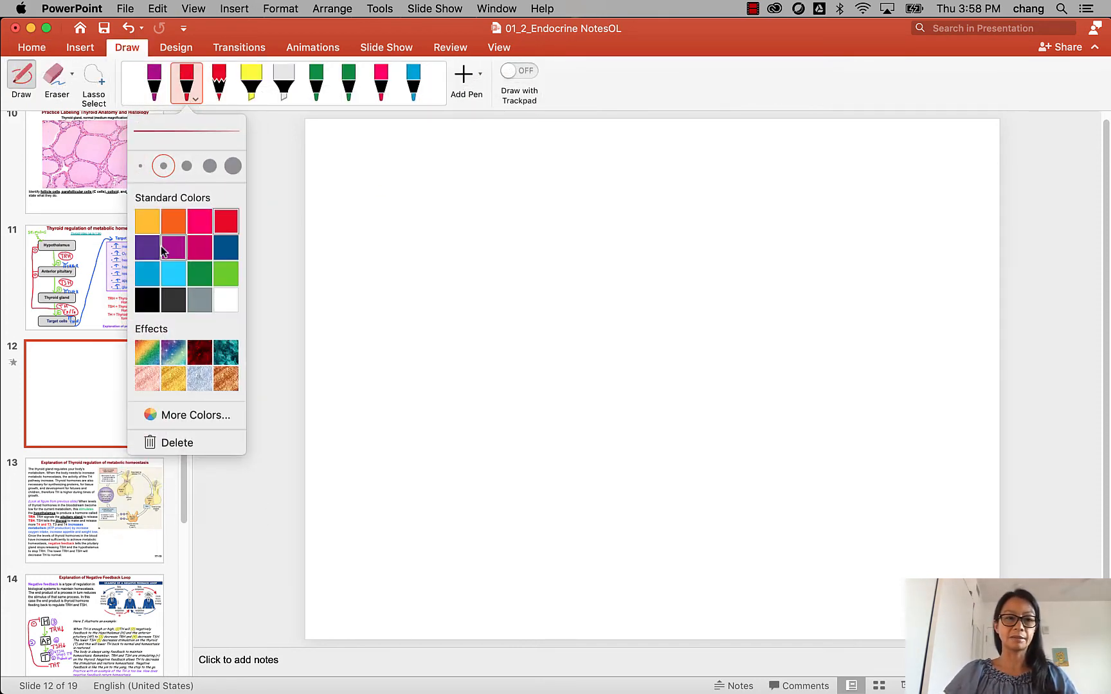
pyautogui.click(147, 298)
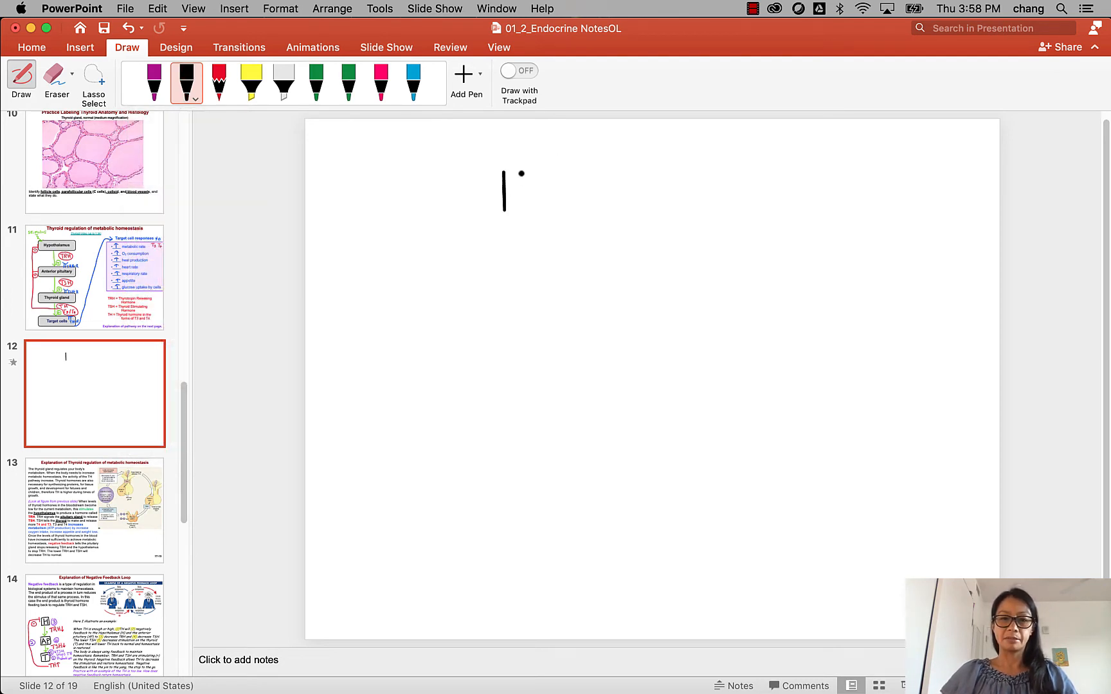
# Ink boxed letters H, AP and T stacked vertically down the middle of slide 12.
pyautogui.moveTo(503, 206); pyautogui.dragTo(525, 169)
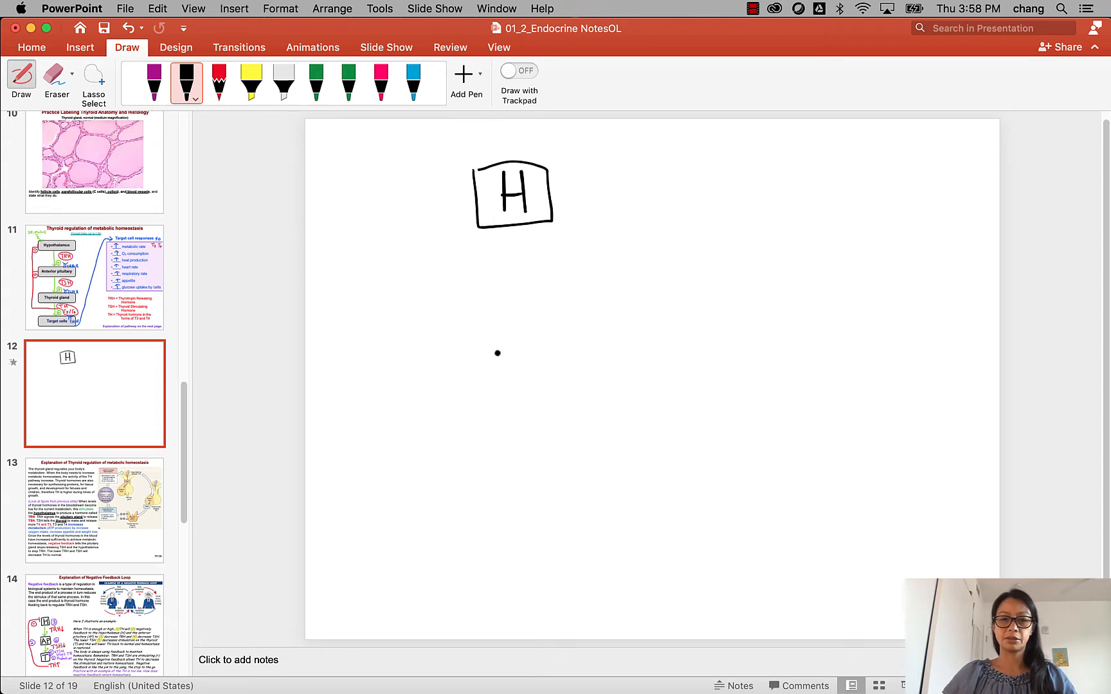
pyautogui.moveTo(488, 354); pyautogui.dragTo(509, 329)
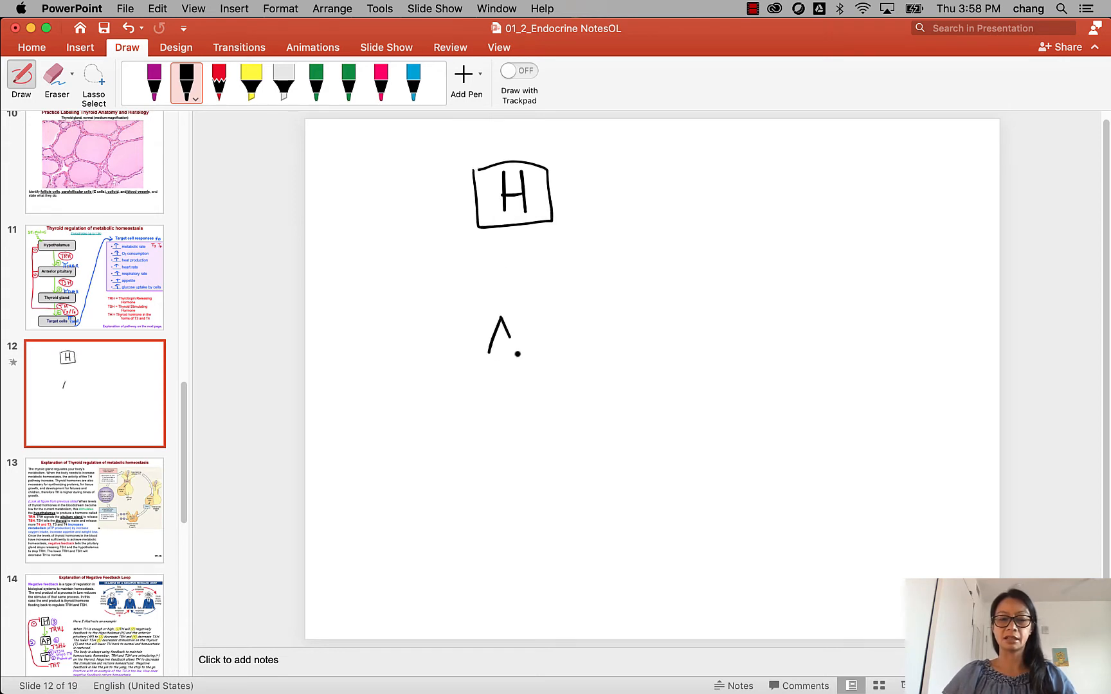
pyautogui.moveTo(491, 348); pyautogui.dragTo(512, 348)
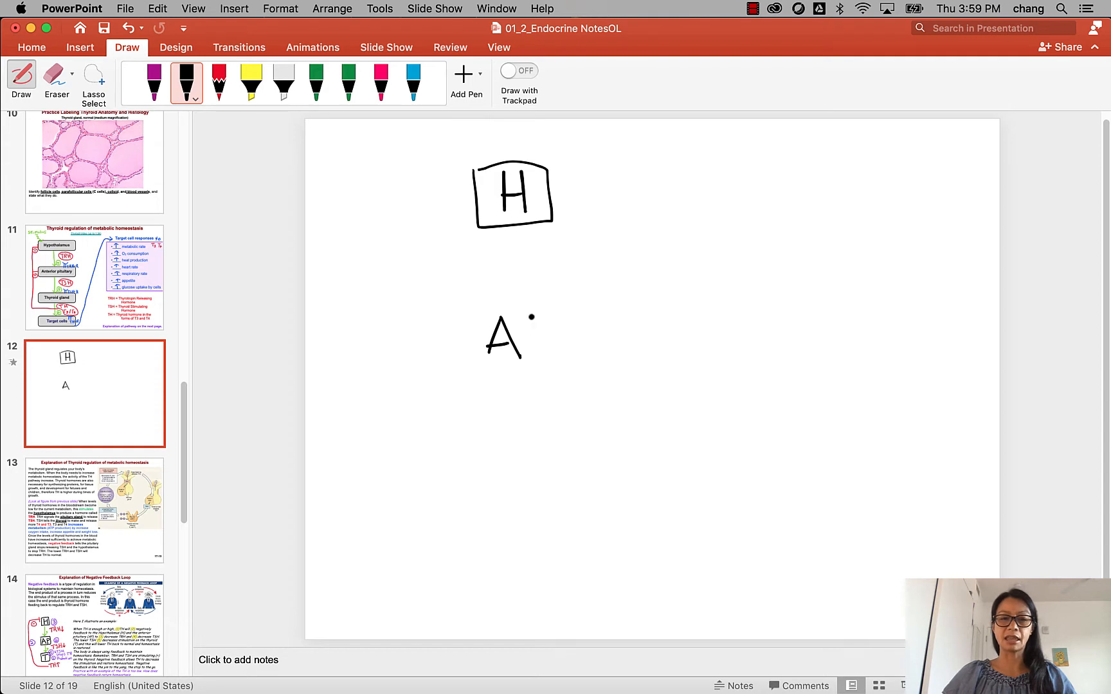
pyautogui.moveTo(527, 315); pyautogui.dragTo(539, 355)
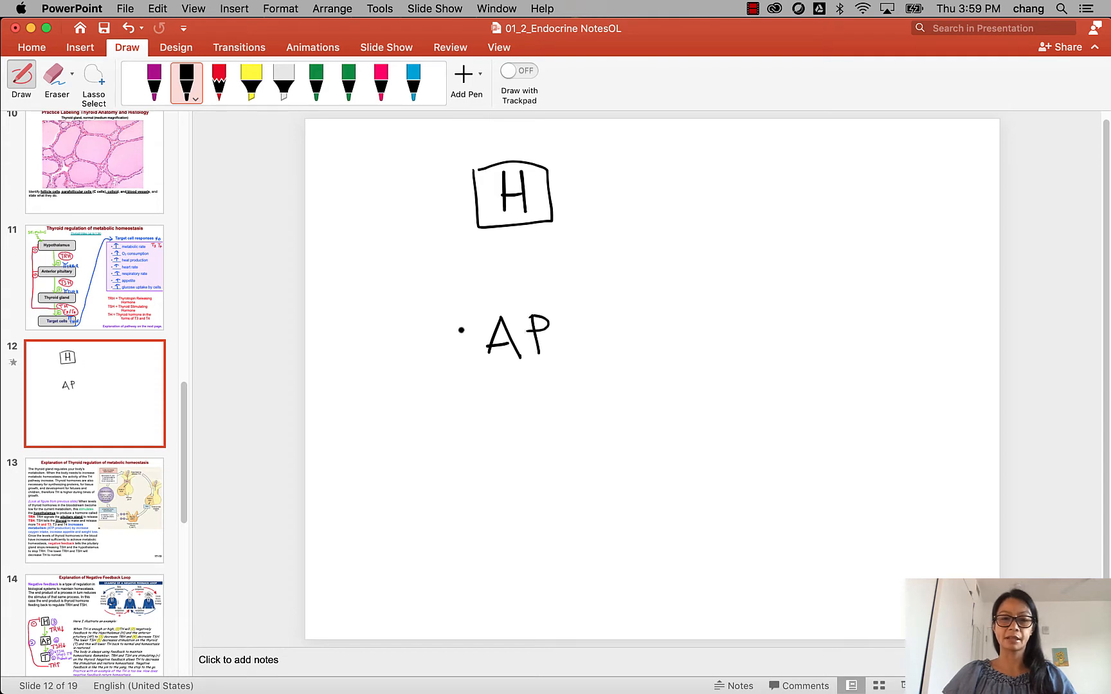
pyautogui.moveTo(462, 326); pyautogui.dragTo(567, 362)
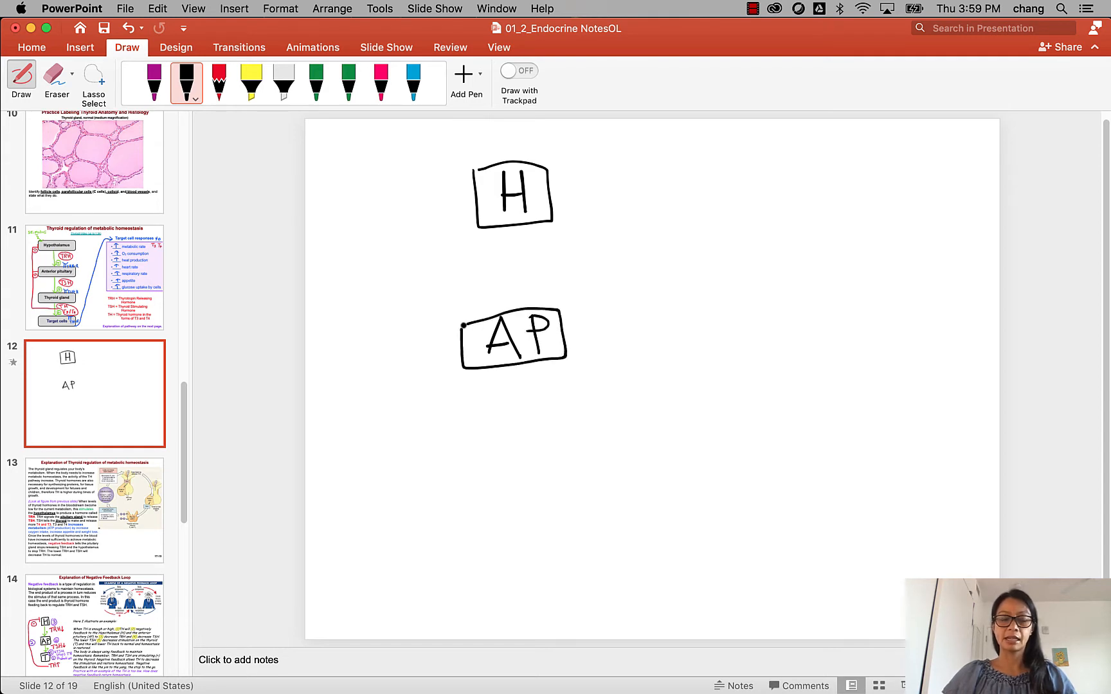
pyautogui.moveTo(503, 465); pyautogui.dragTo(546, 460)
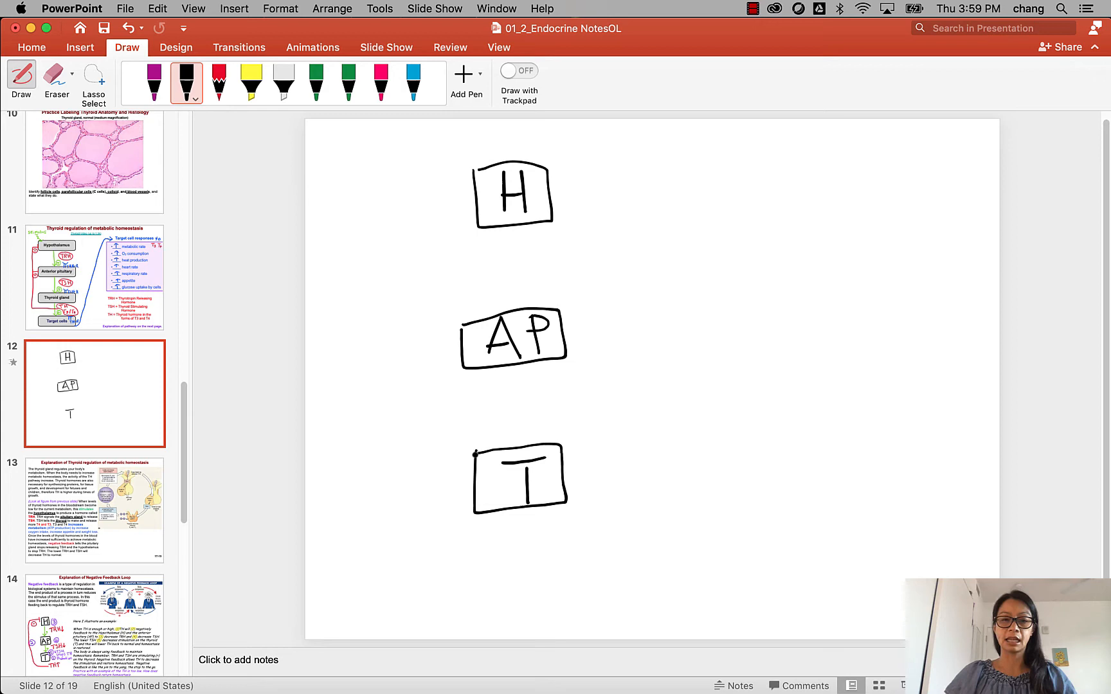
pyautogui.click(250, 81)
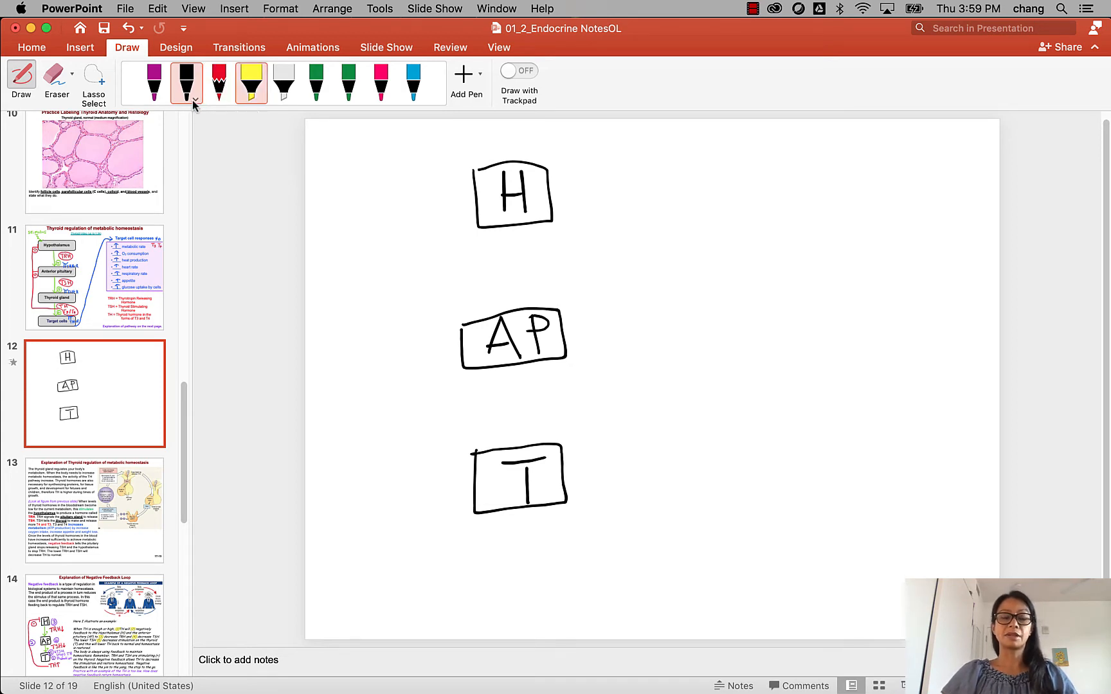
pyautogui.moveTo(188, 83)
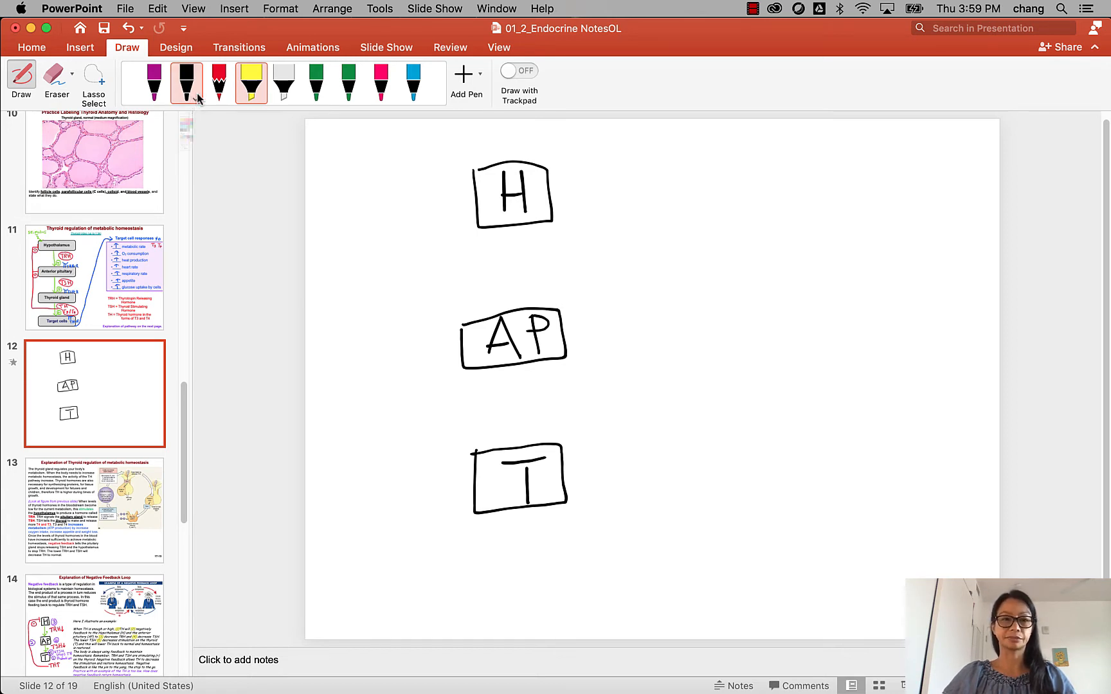
# Switch the pen ink colour to green.
pyautogui.click(186, 97)
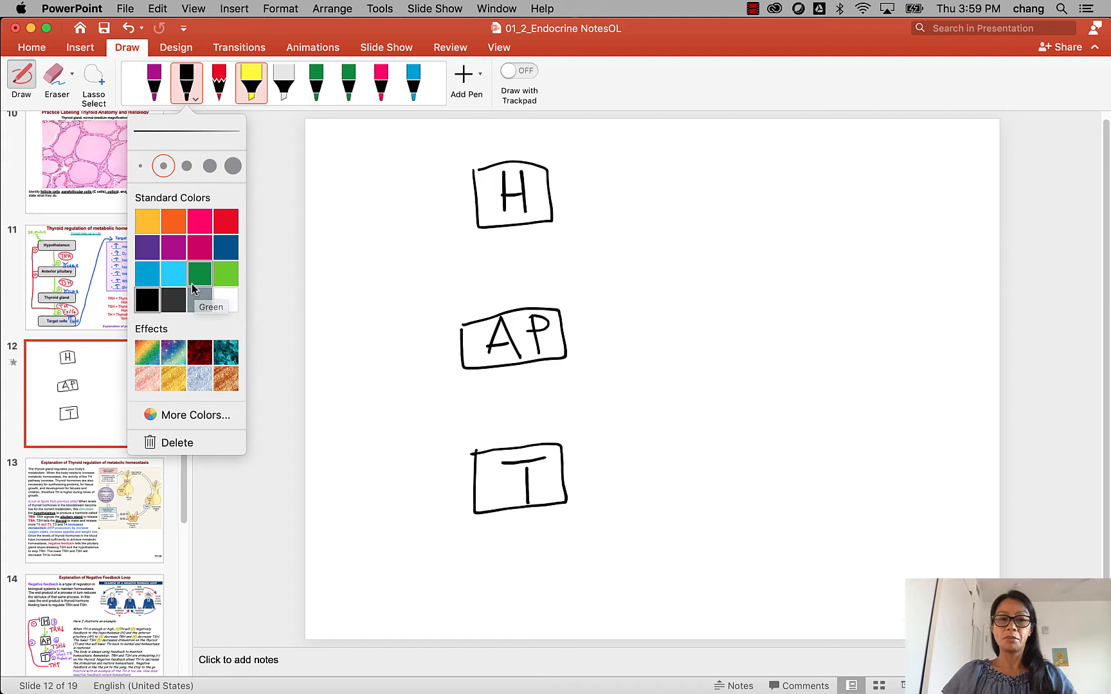
pyautogui.click(200, 274)
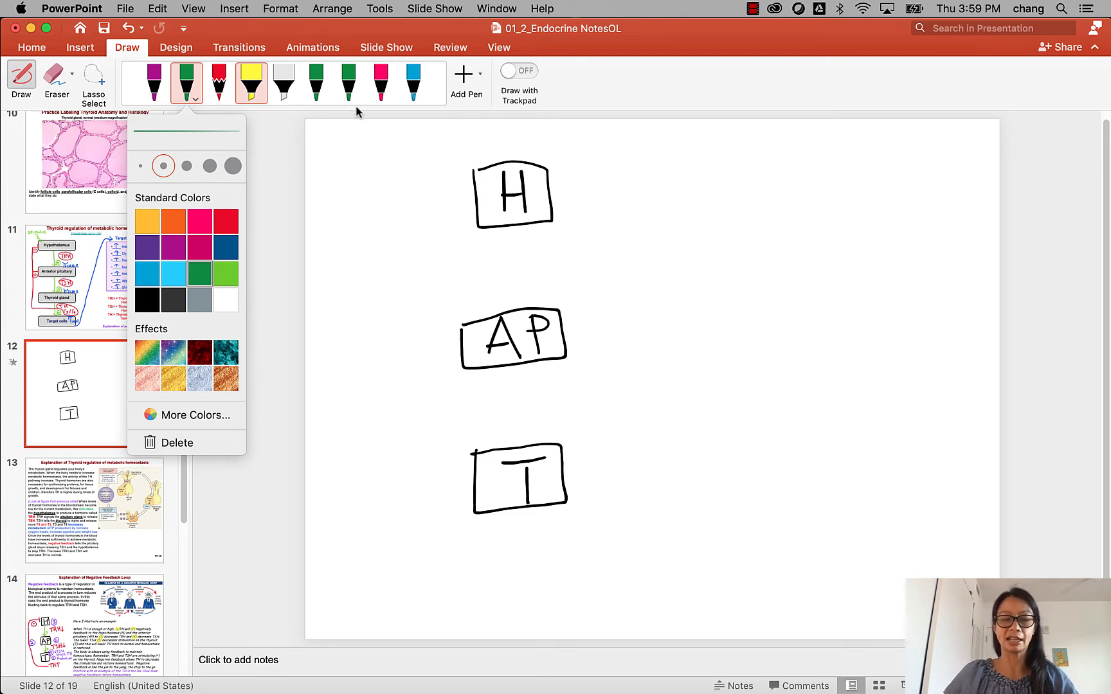
pyautogui.click(356, 151)
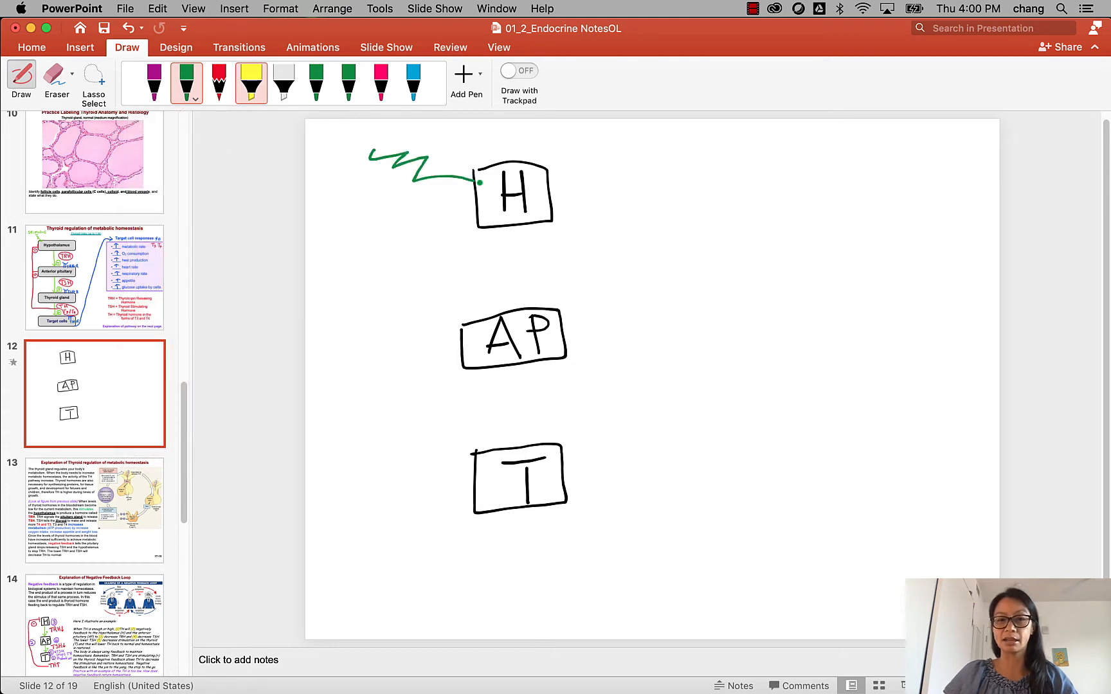
# Draw the green stimulus arrow ending at the H box.
pyautogui.moveTo(439, 170); pyautogui.dragTo(489, 190)
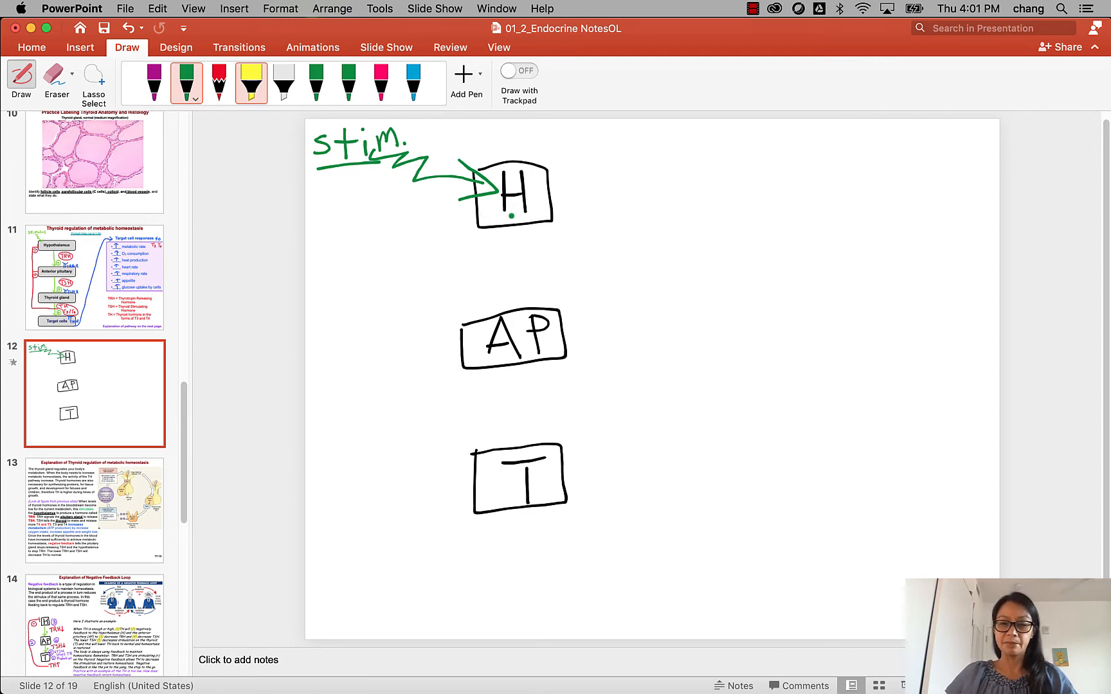
pyautogui.click(187, 82)
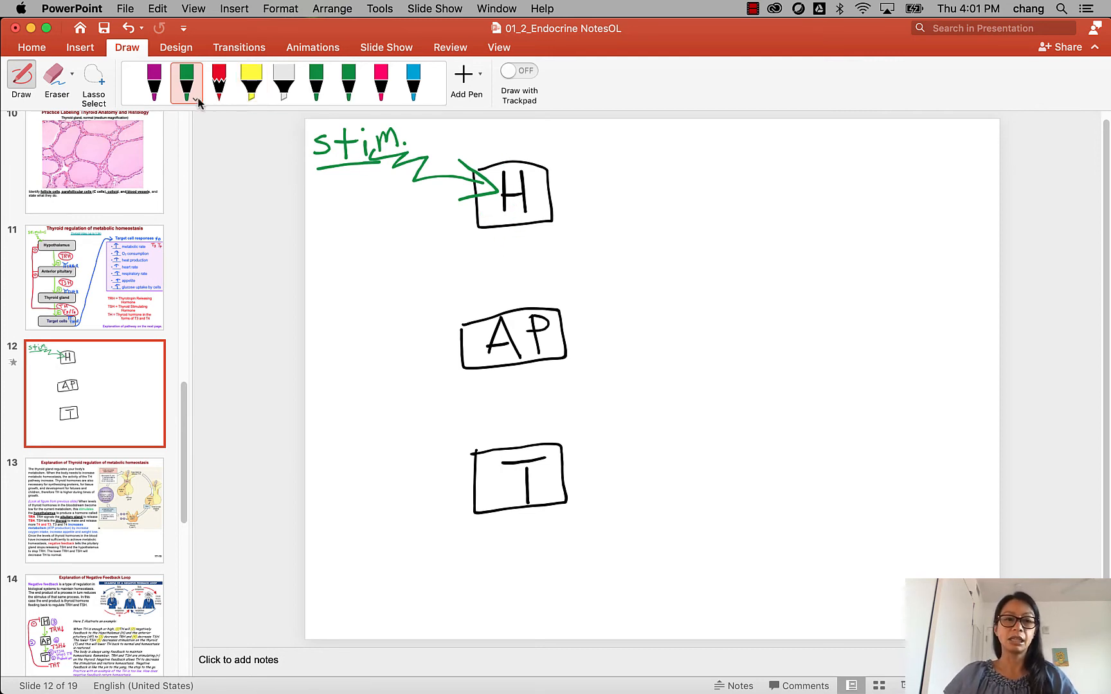
pyautogui.click(196, 100)
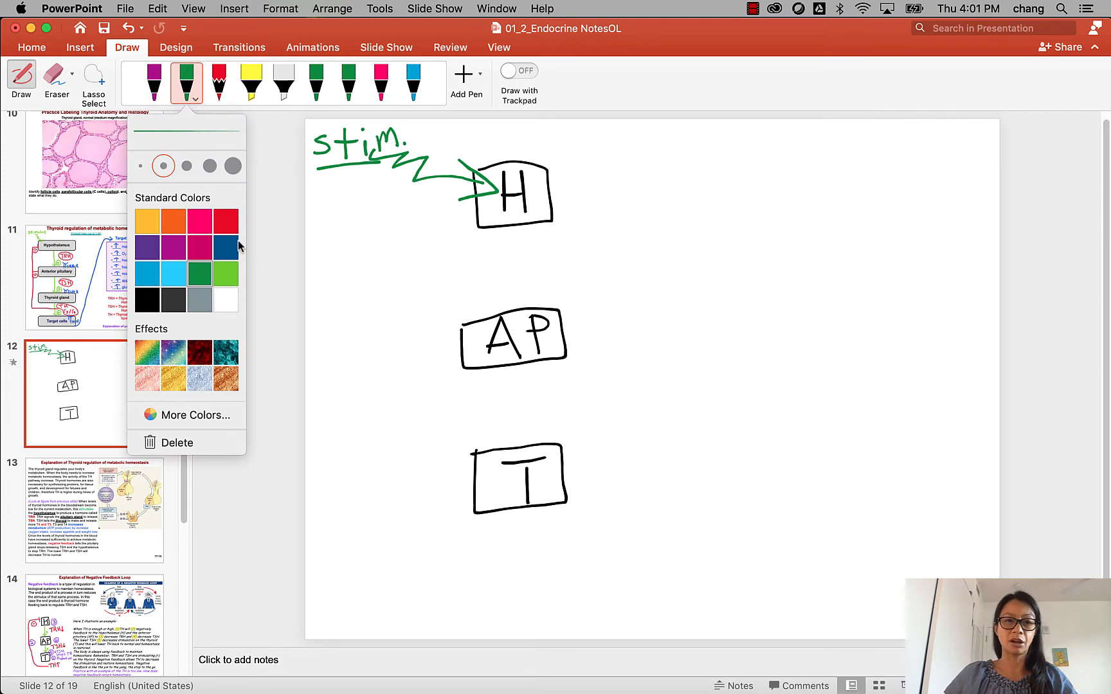
# Handwrite a red TRH label beside the H box.
pyautogui.click(227, 220)
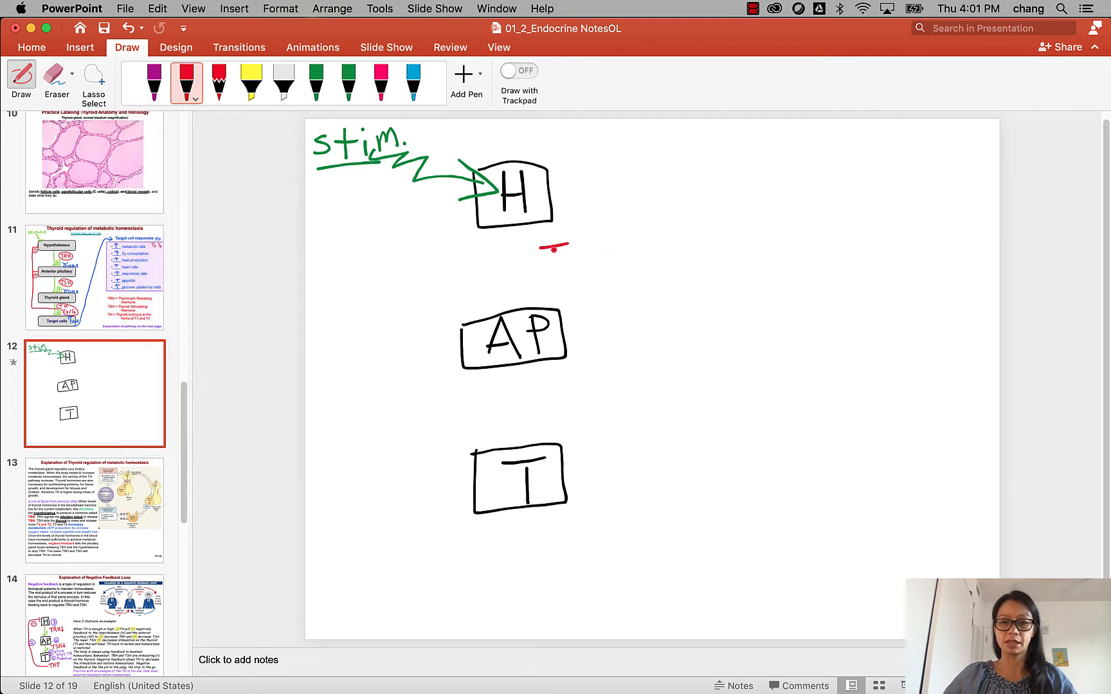
pyautogui.moveTo(560, 241); pyautogui.dragTo(577, 273)
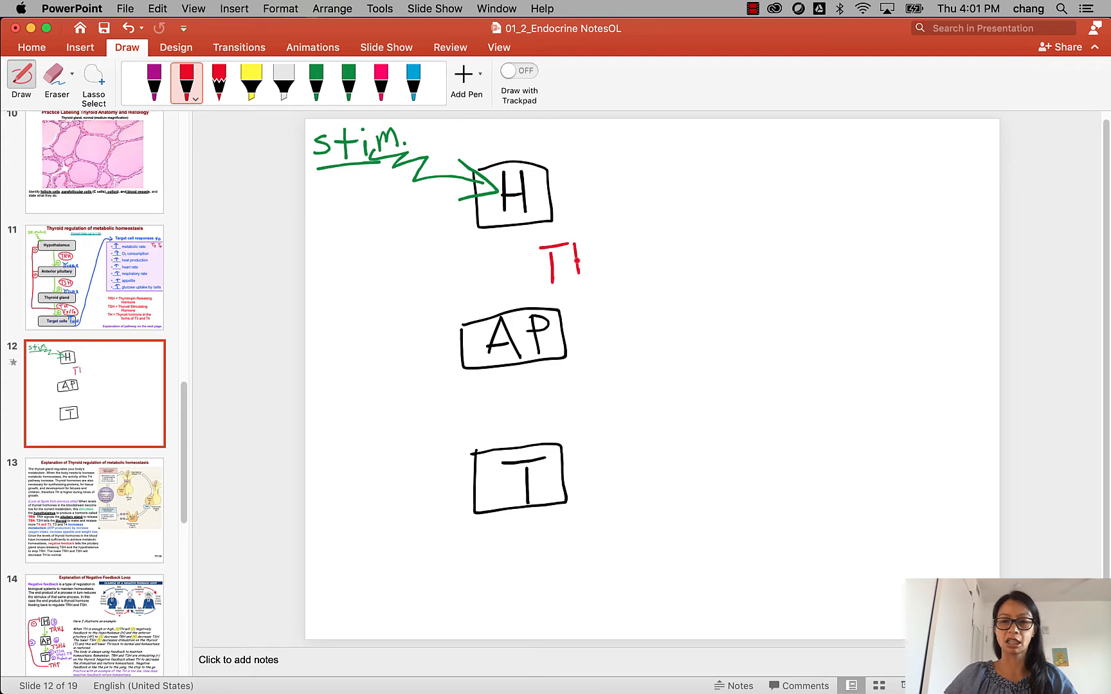
pyautogui.moveTo(560, 255); pyautogui.dragTo(609, 265)
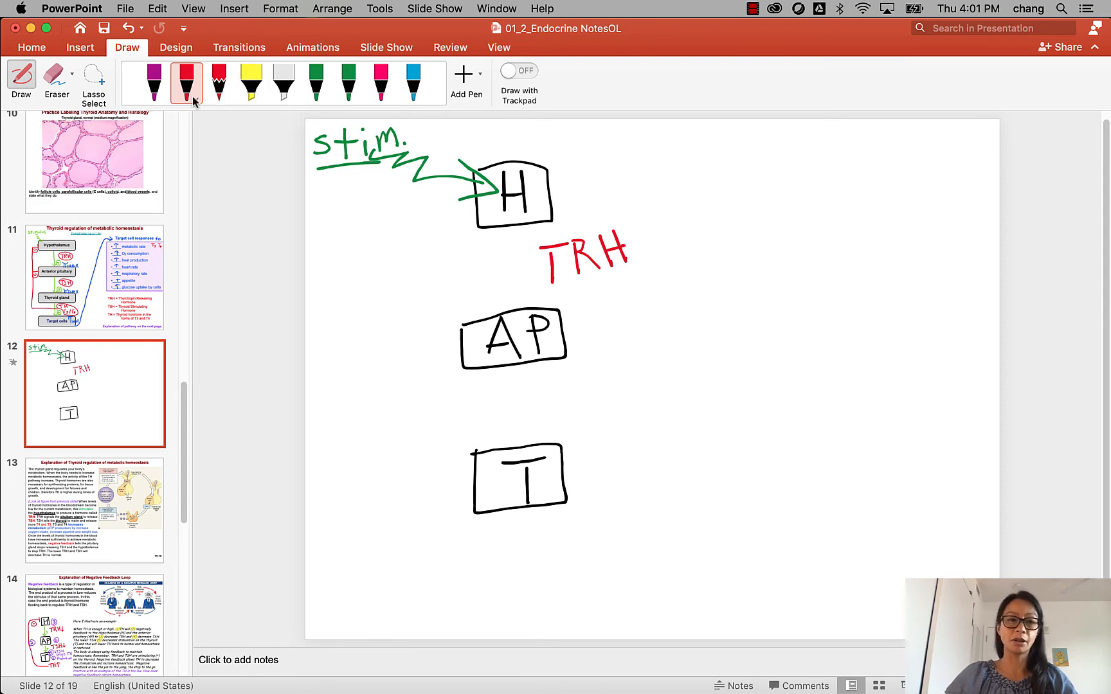
# Draw a green arrow from the H box down to AP.
pyautogui.click(185, 96)
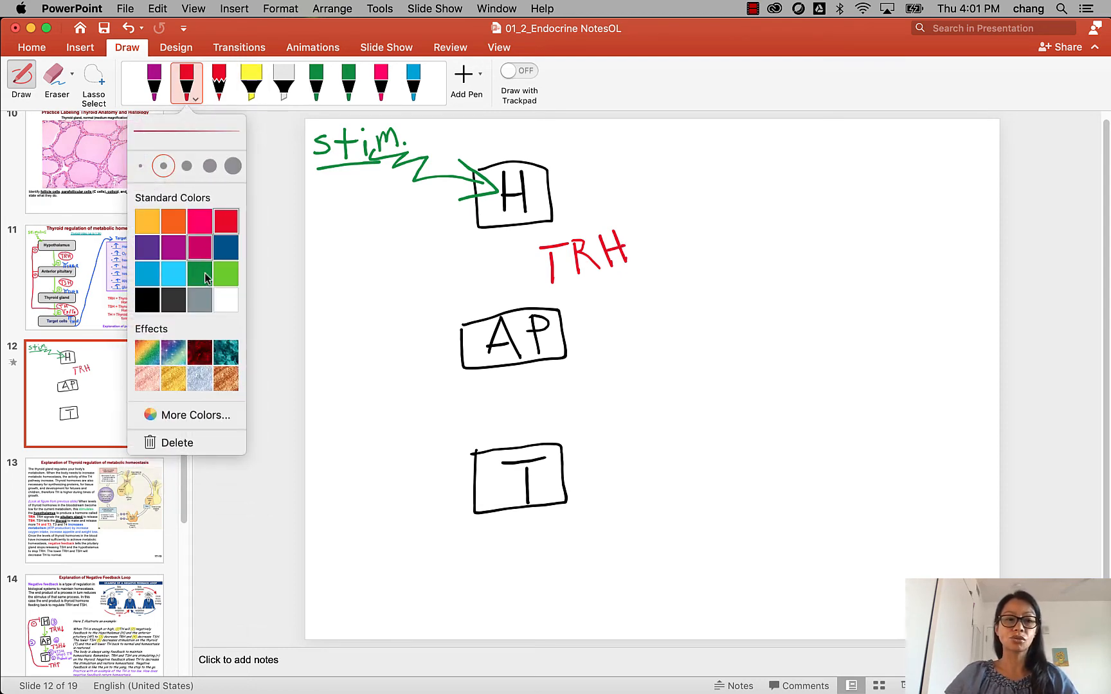
pyautogui.click(199, 276)
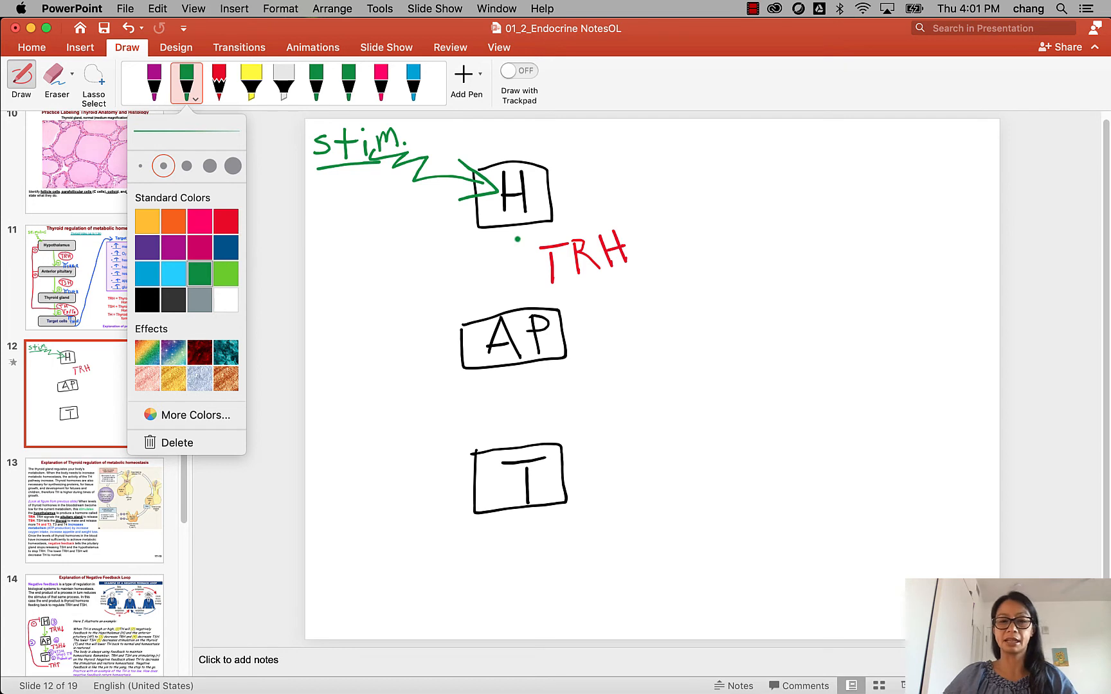
pyautogui.moveTo(513, 213); pyautogui.dragTo(515, 312)
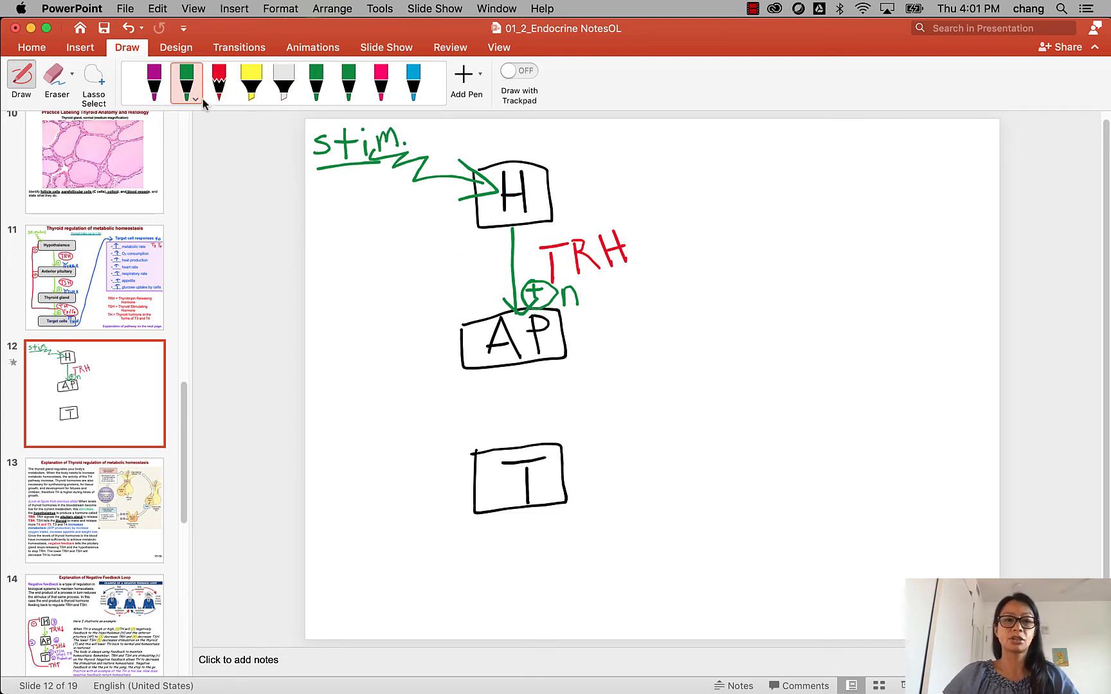
# Ink a dark blue receptor mark labelled TRH-R beside the AP box.
pyautogui.click(194, 99)
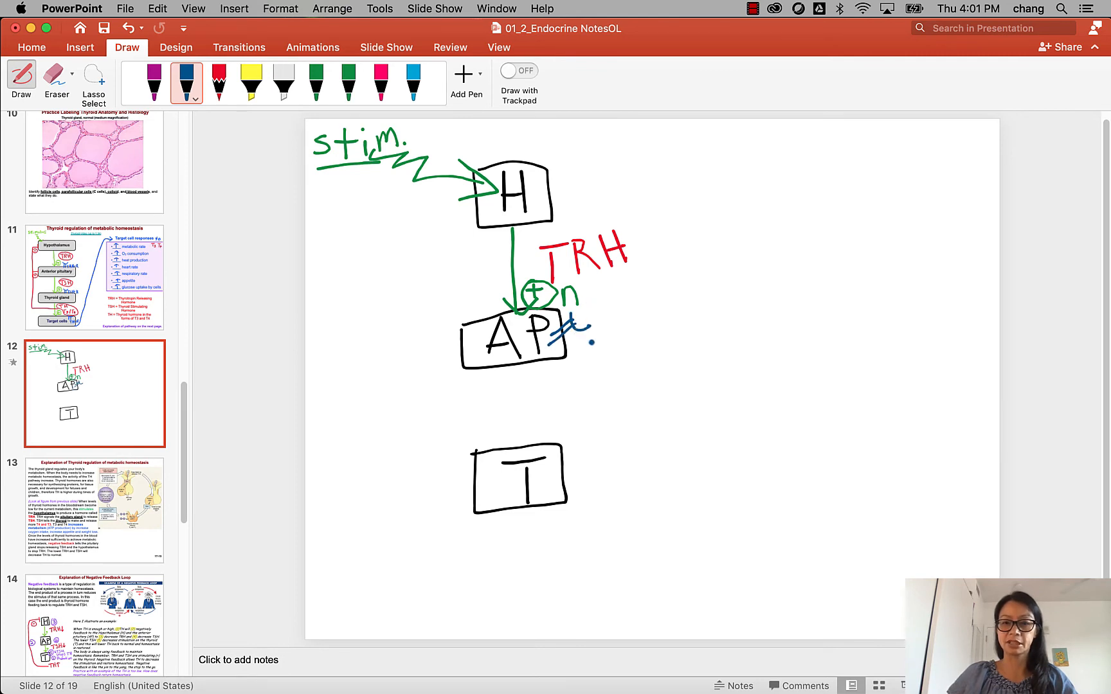
pyautogui.moveTo(567, 336); pyautogui.dragTo(578, 354)
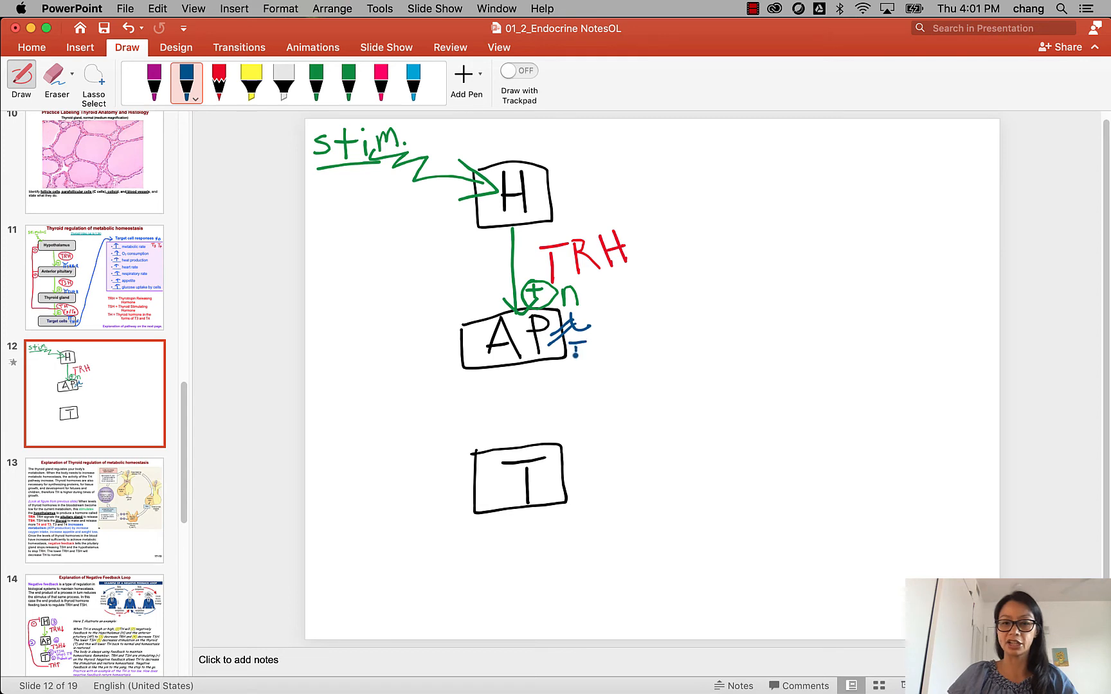
pyautogui.moveTo(560, 340); pyautogui.dragTo(603, 354)
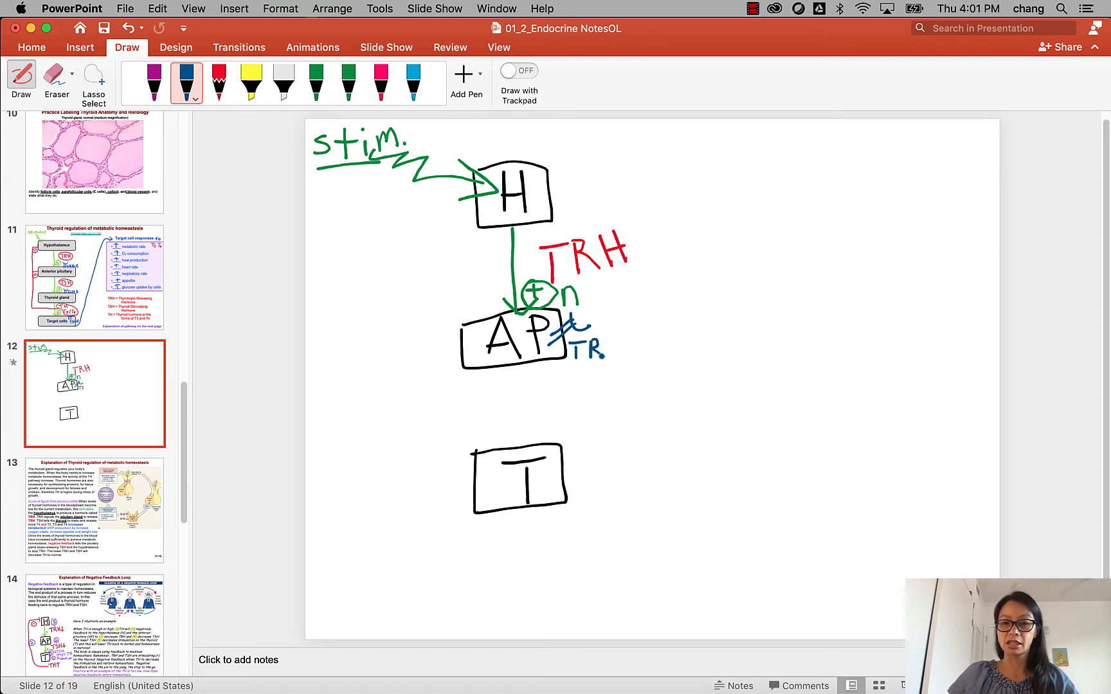
pyautogui.moveTo(602, 343); pyautogui.dragTo(616, 336)
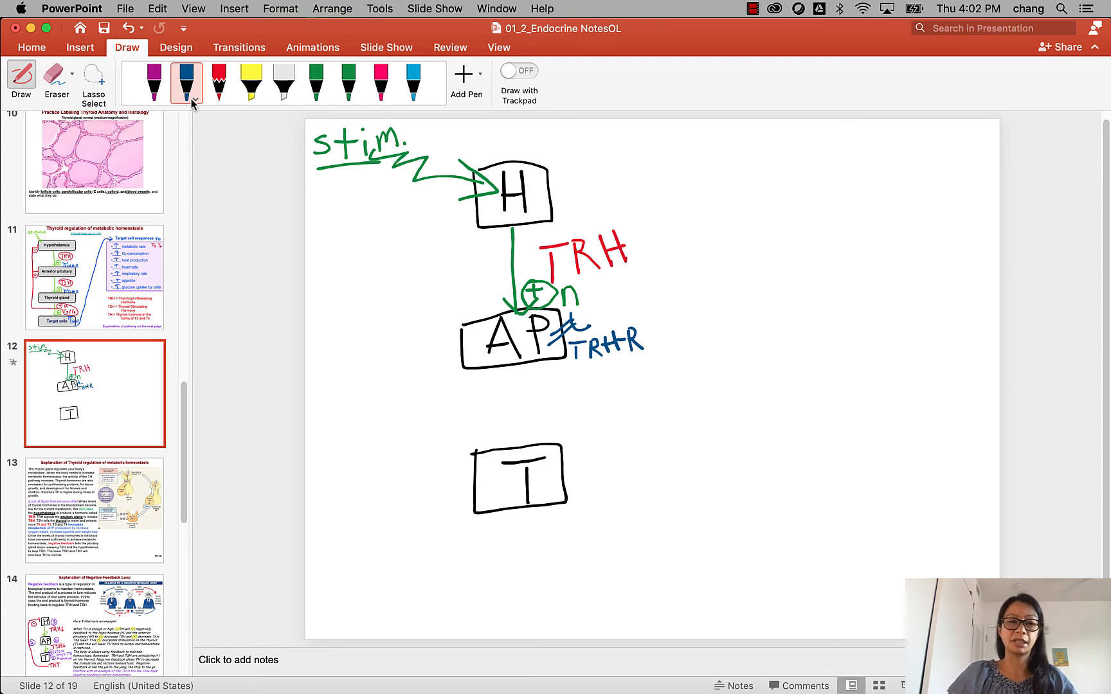
# Add a red TSH label and a green circled-plus arrow from AP down to T.
pyautogui.click(192, 99)
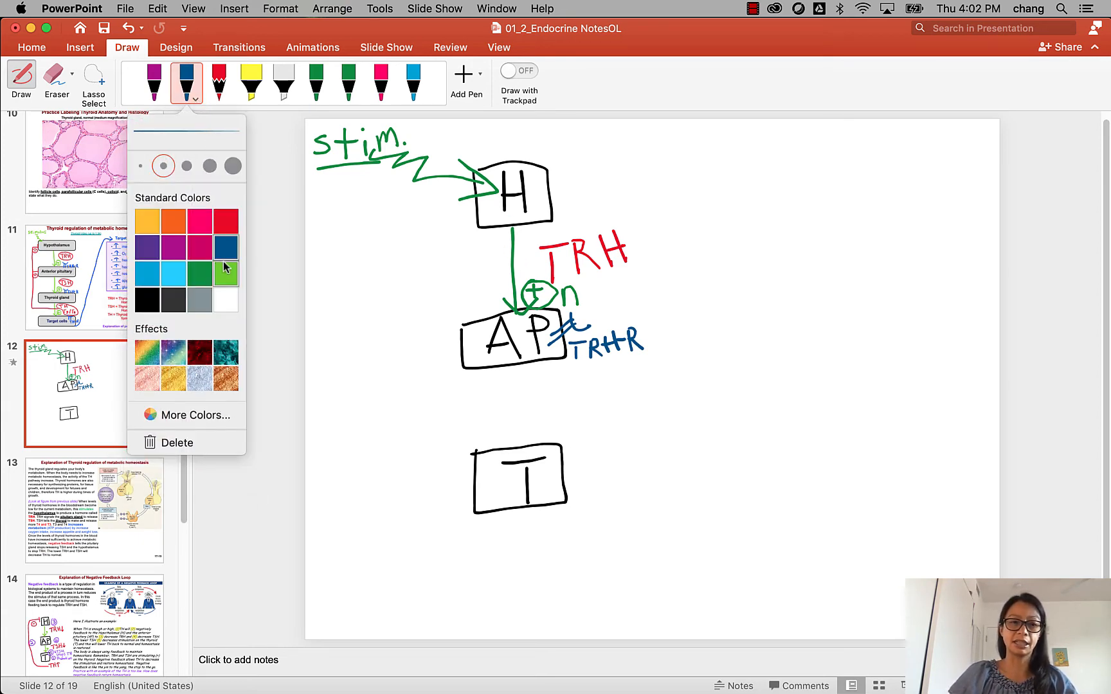
pyautogui.click(225, 220)
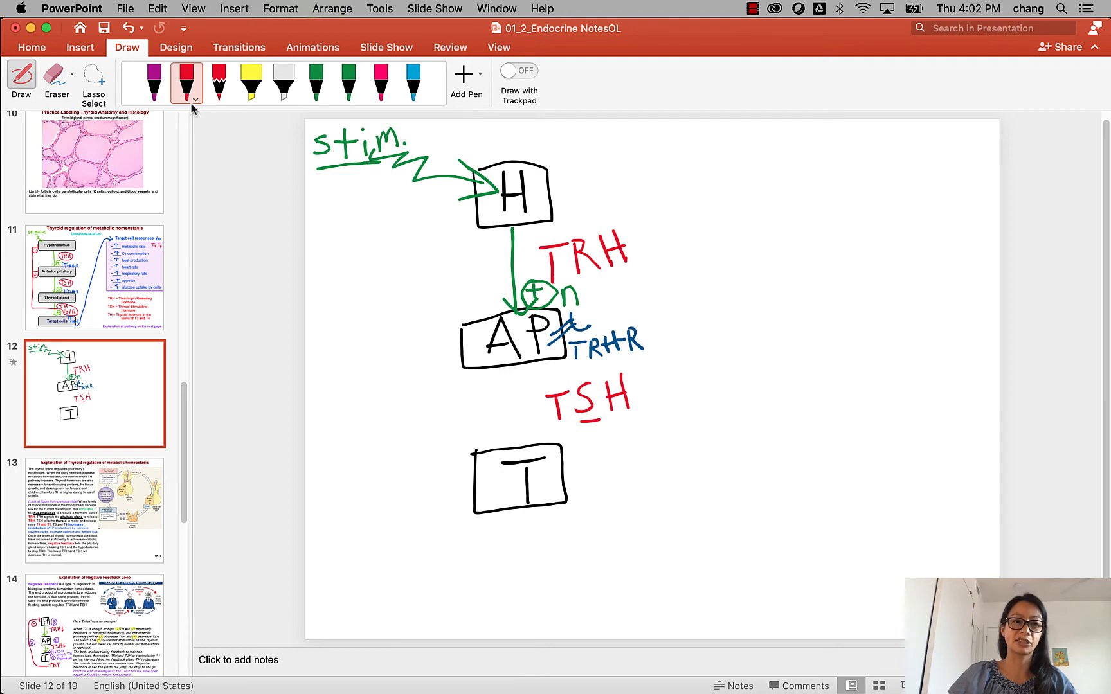
pyautogui.click(193, 97)
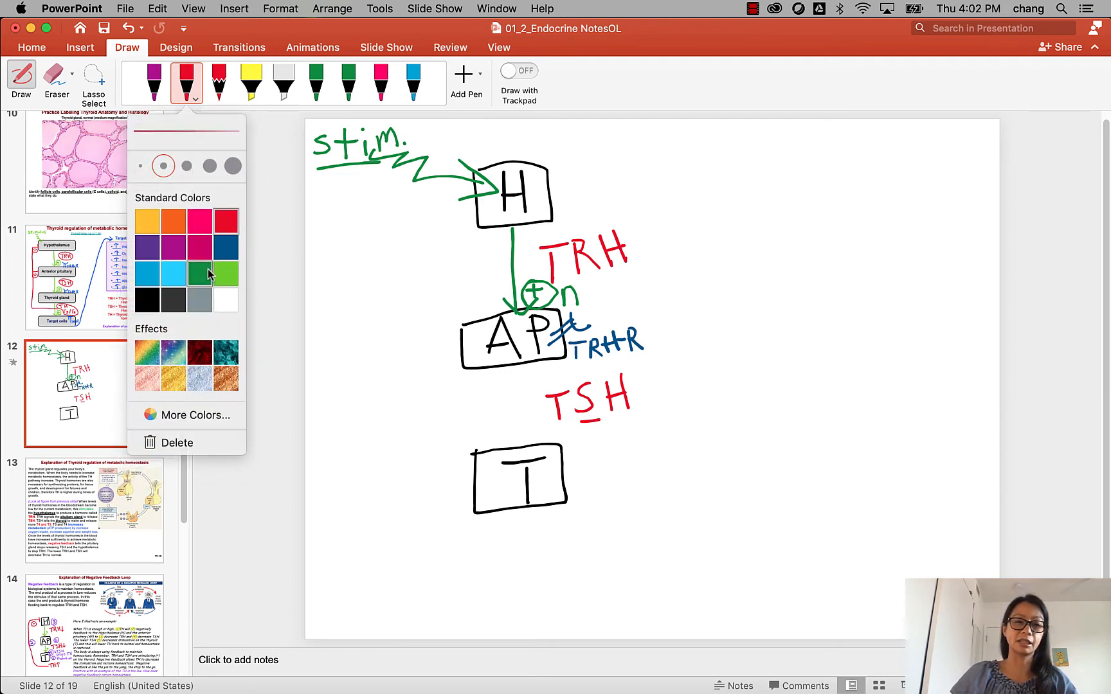
pyautogui.click(227, 274)
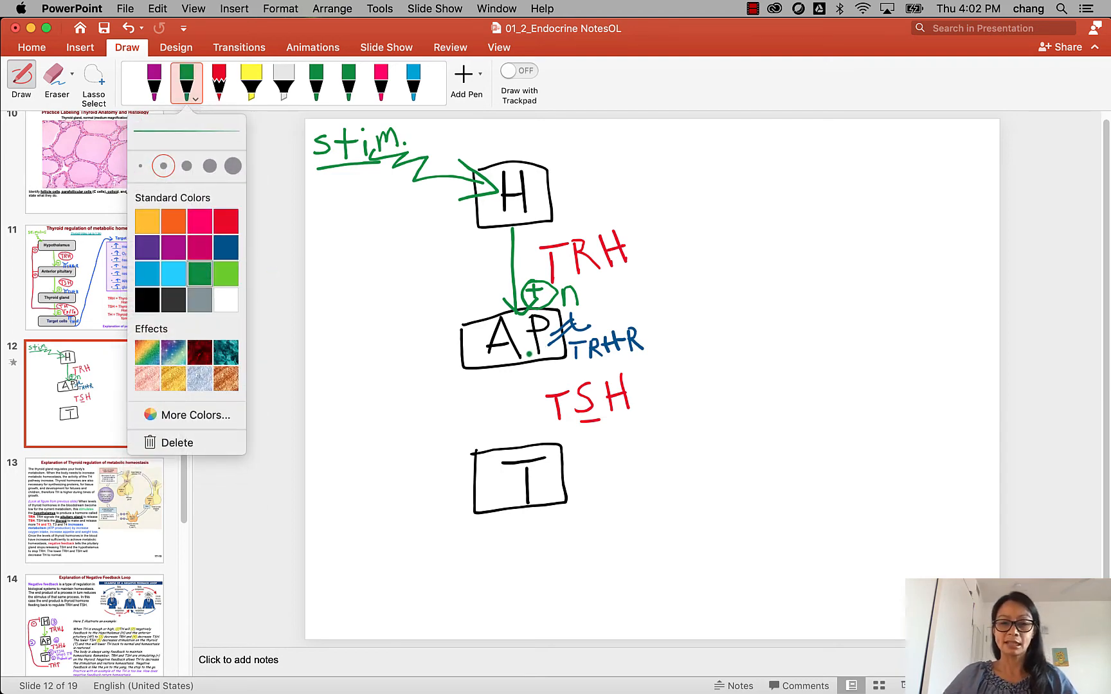
pyautogui.moveTo(515, 363); pyautogui.dragTo(517, 443)
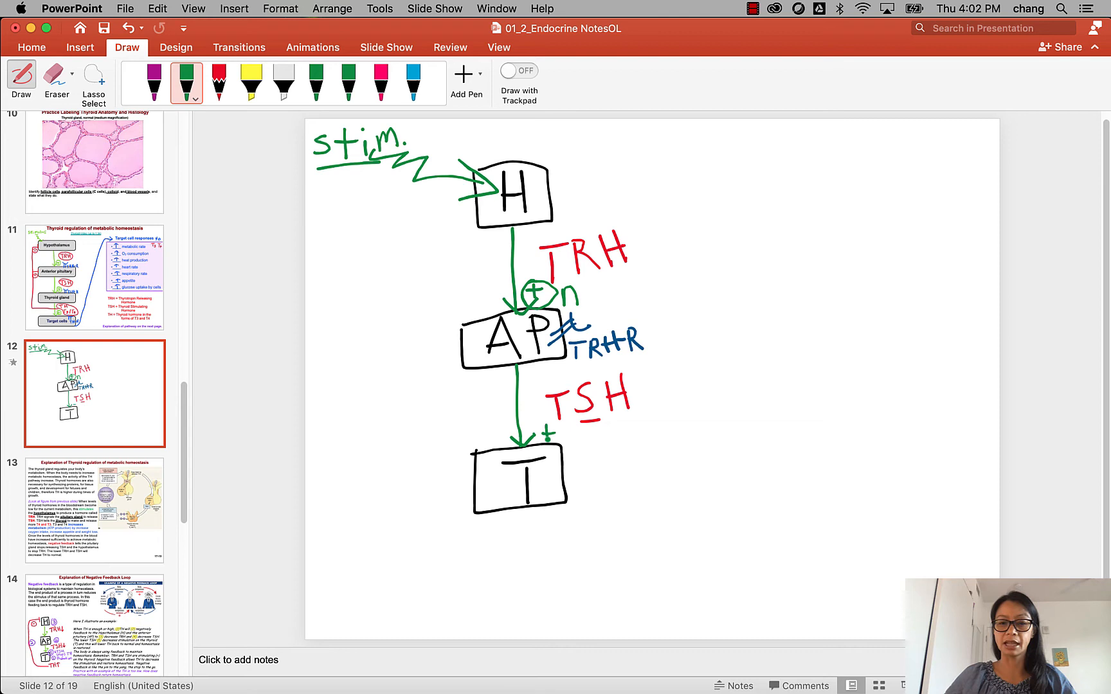
pyautogui.moveTo(539, 446); pyautogui.dragTo(556, 425)
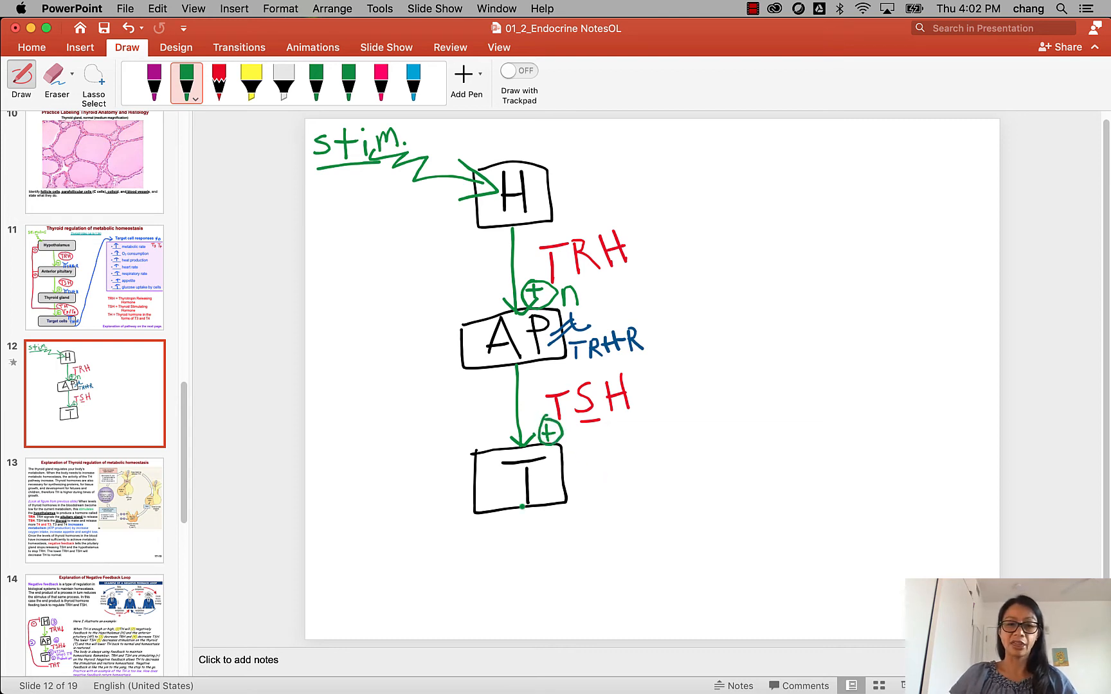
# Handwrite a red TH label below the T box.
pyautogui.click(187, 82)
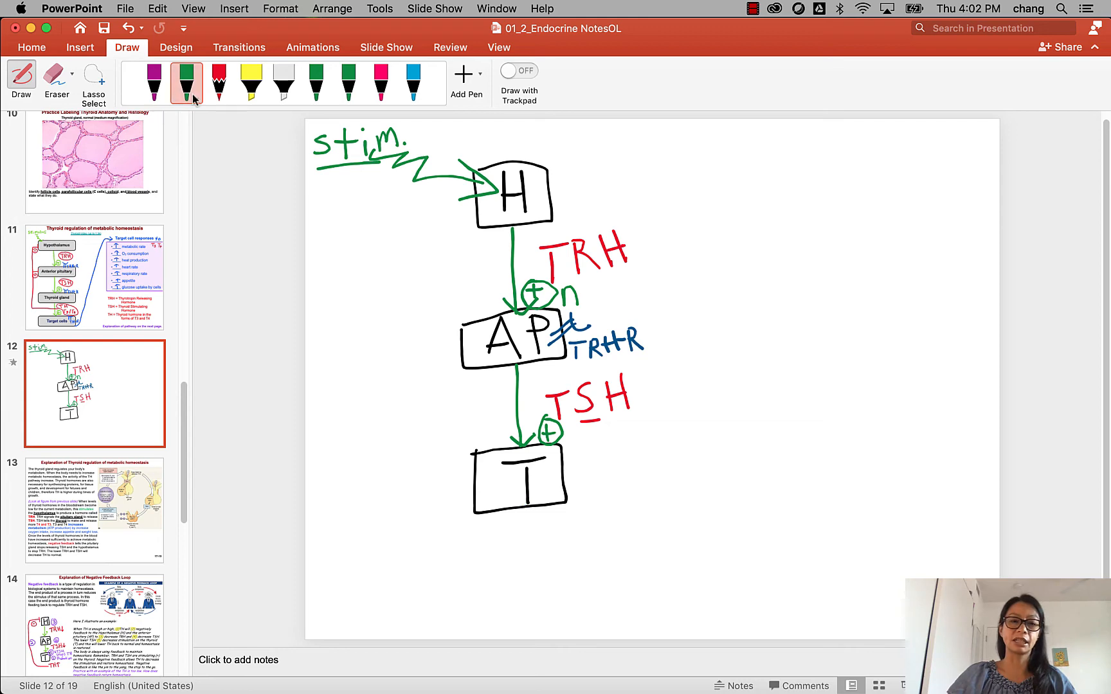
pyautogui.click(201, 95)
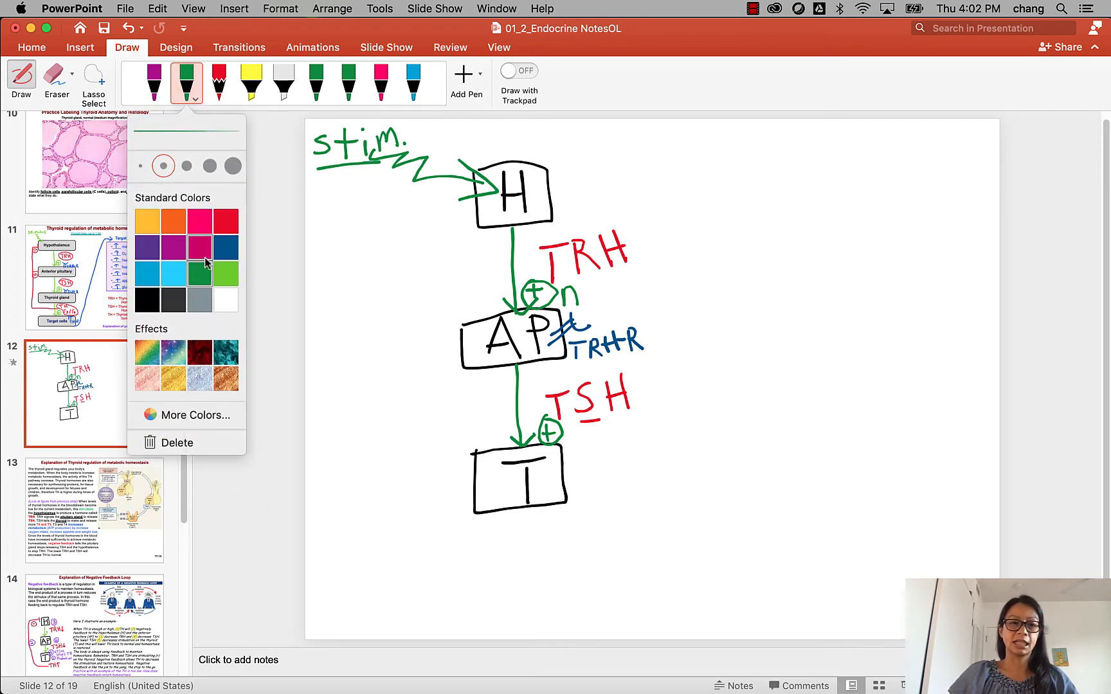
pyautogui.click(227, 220)
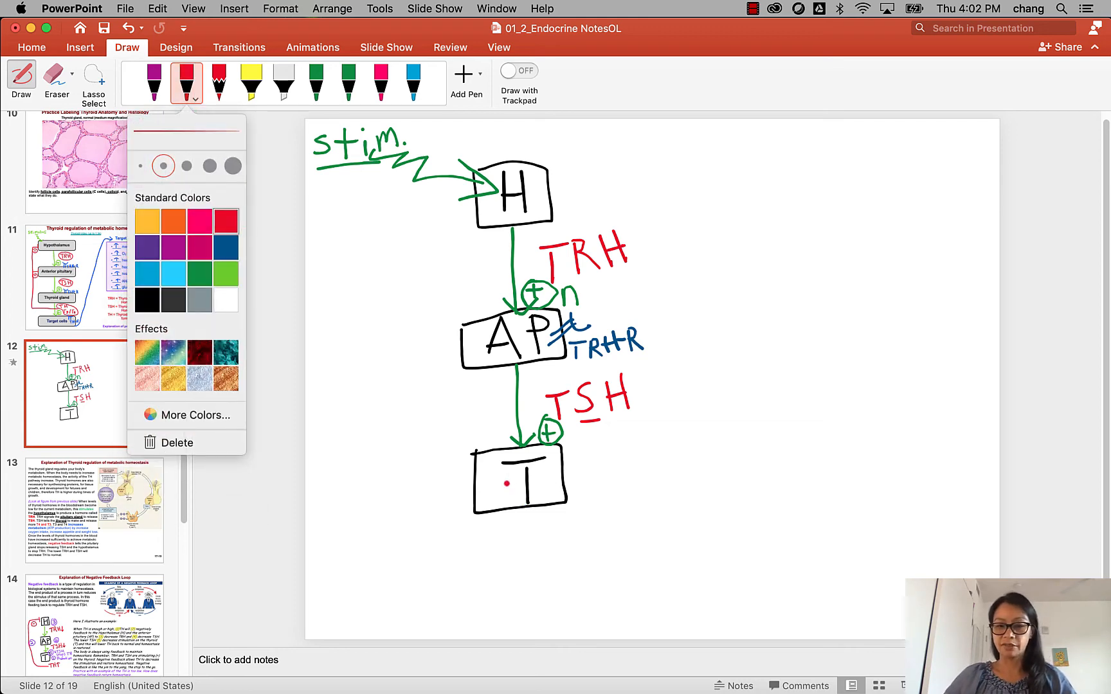
pyautogui.click(556, 528)
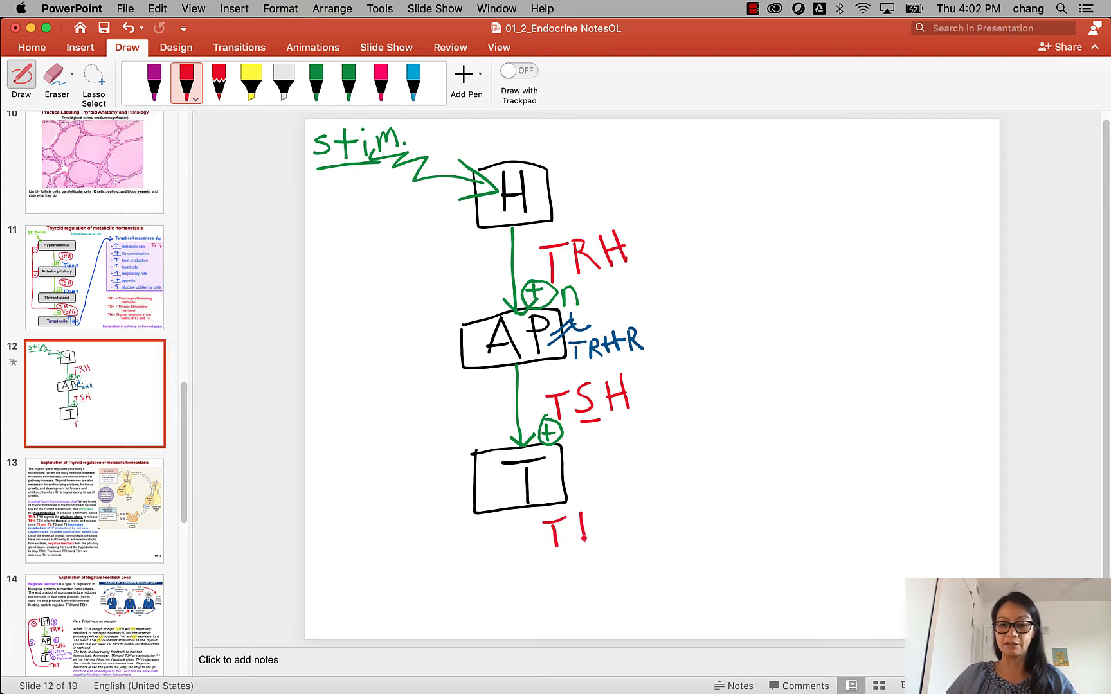
pyautogui.moveTo(577, 524); pyautogui.dragTo(598, 546)
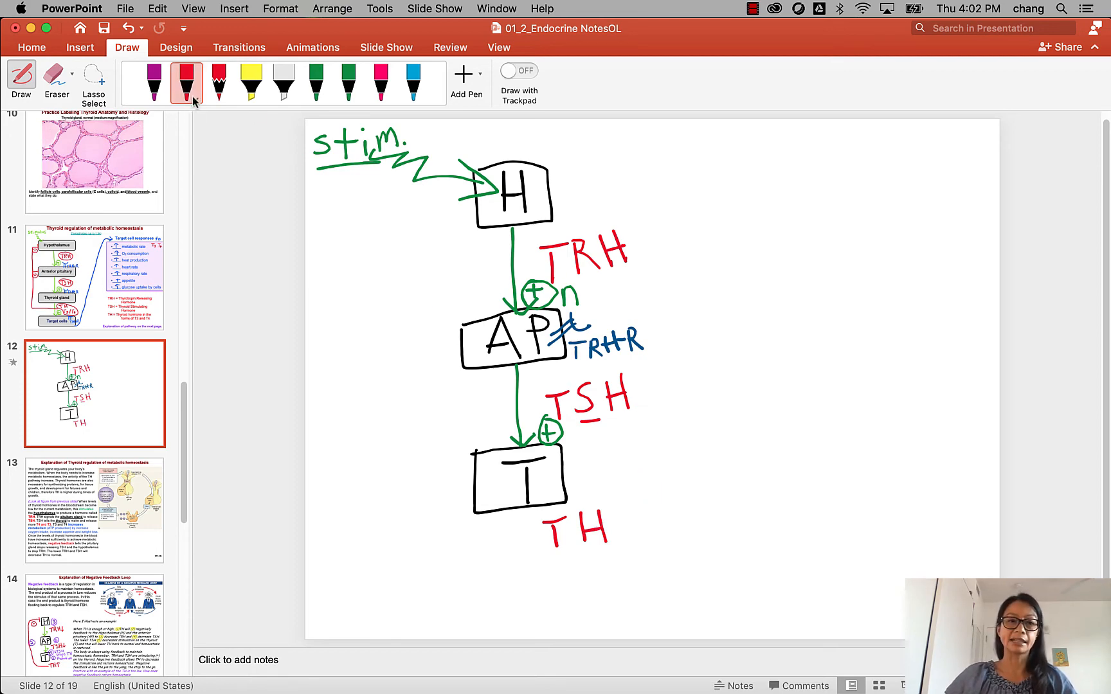
pyautogui.click(201, 95)
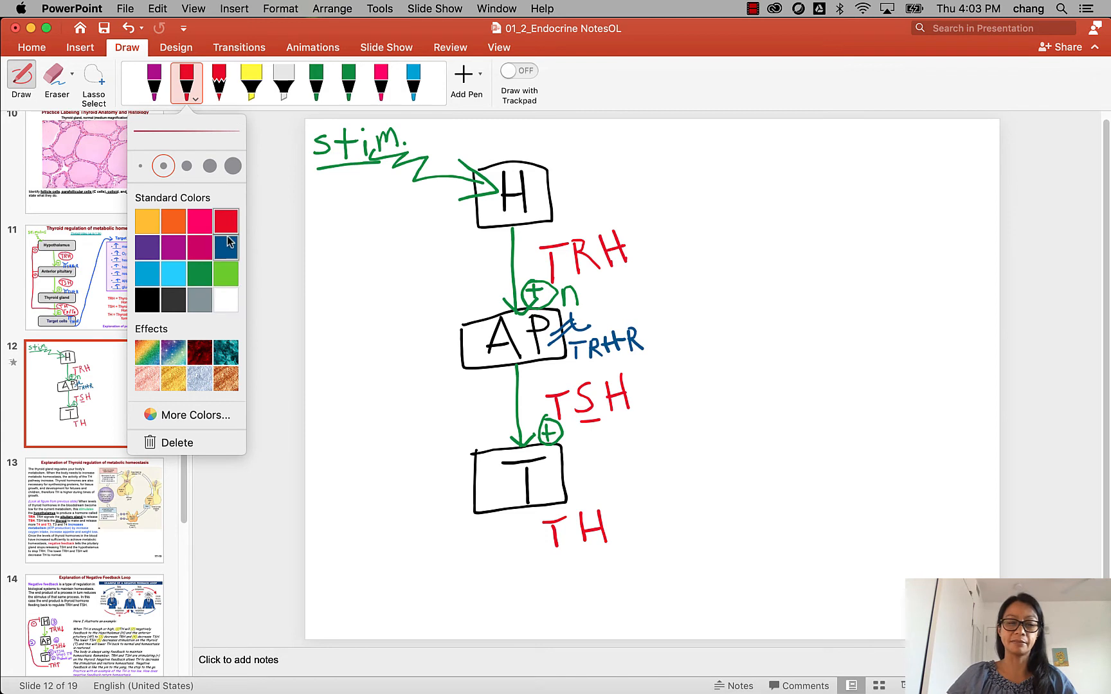
# Ink a dark blue arrow from TH to a handwritten 'Metabolism' label.
pyautogui.click(226, 247)
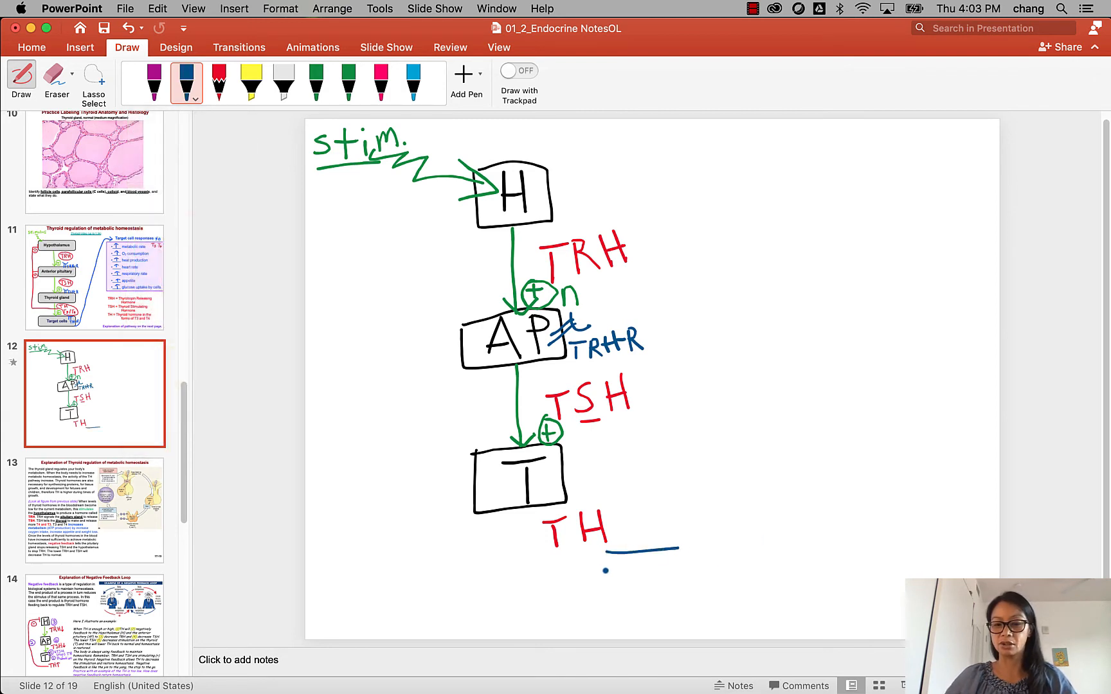
pyautogui.moveTo(606, 570); pyautogui.dragTo(694, 556)
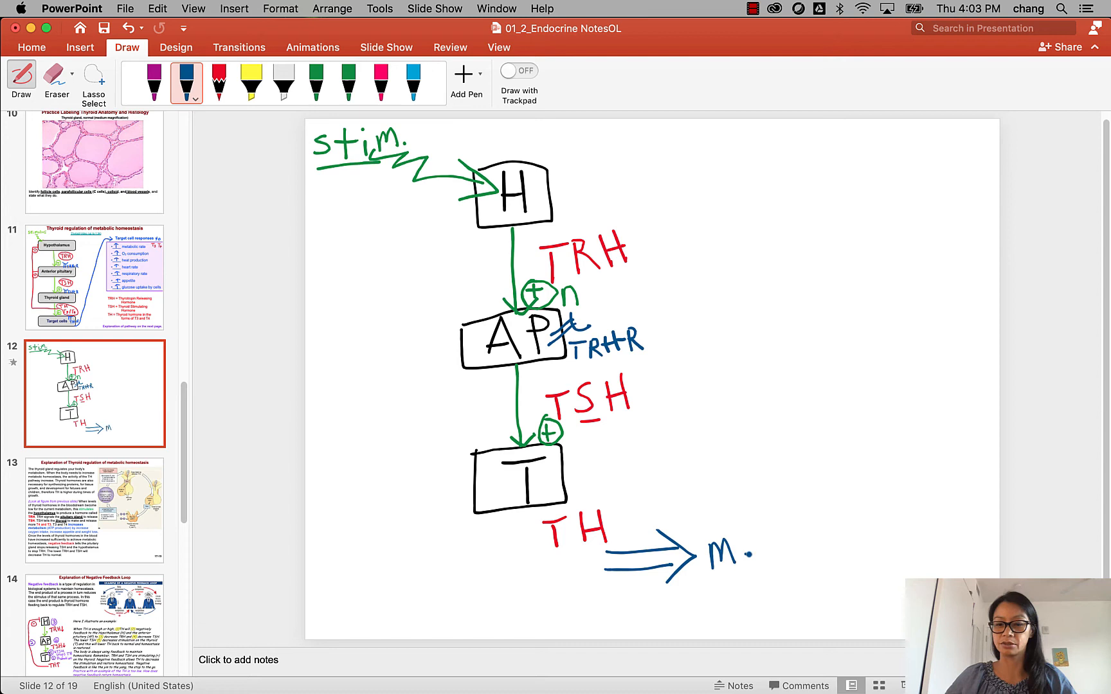
pyautogui.moveTo(730, 549); pyautogui.dragTo(762, 553)
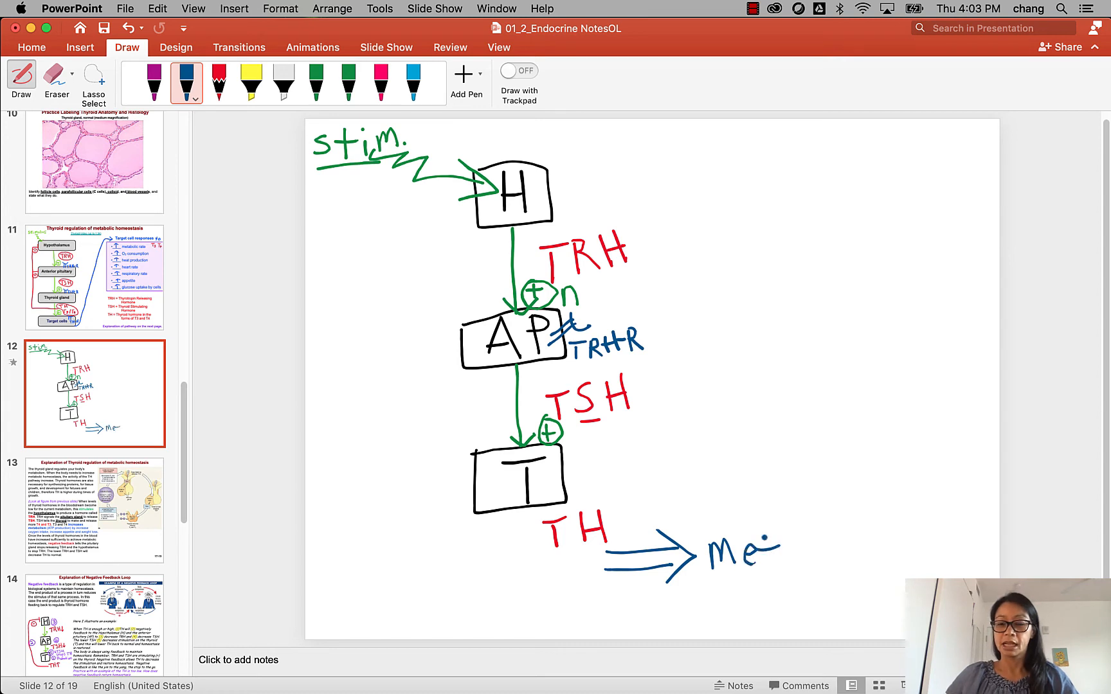
pyautogui.moveTo(769, 546); pyautogui.dragTo(815, 560)
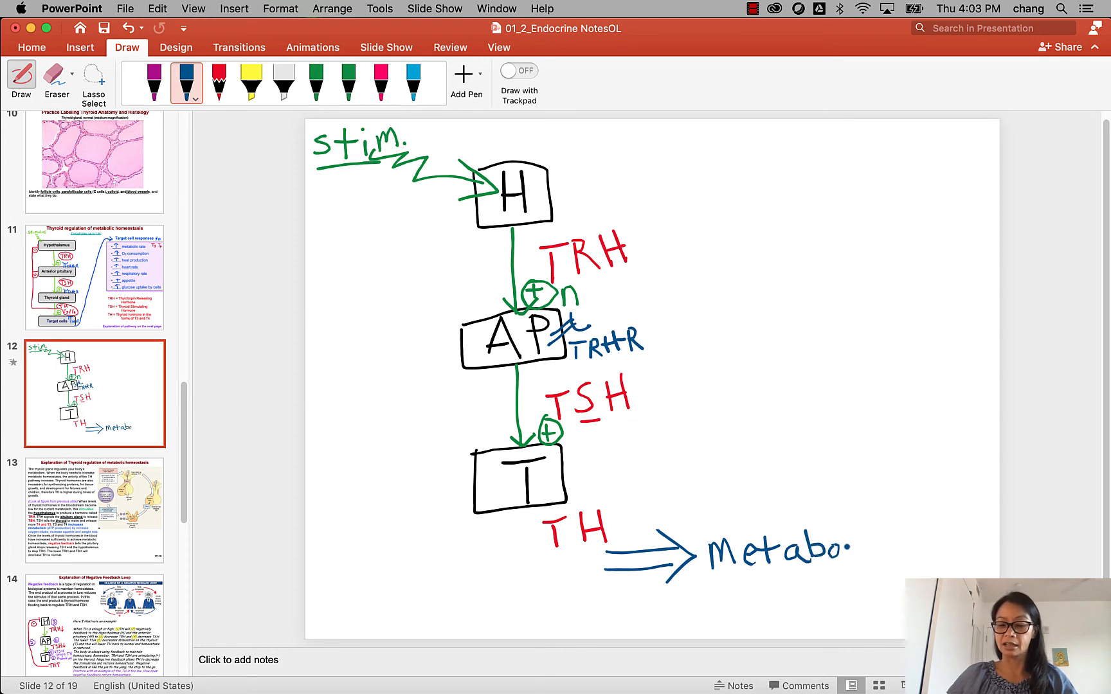
pyautogui.write('i')
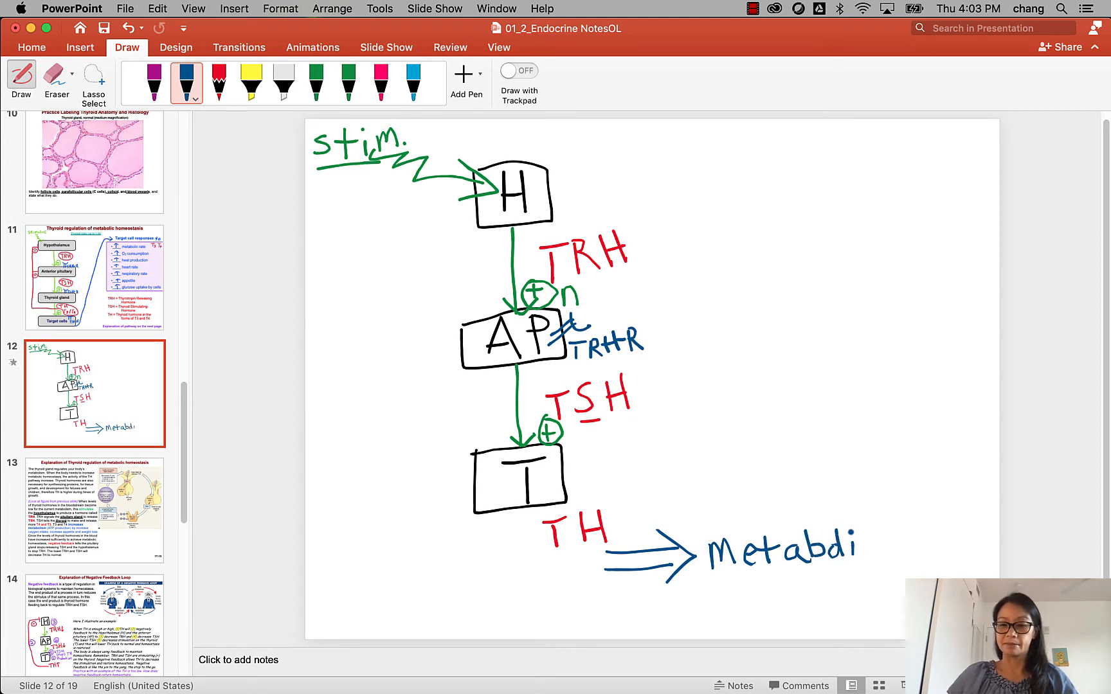
pyautogui.moveTo(857, 549); pyautogui.dragTo(890, 556)
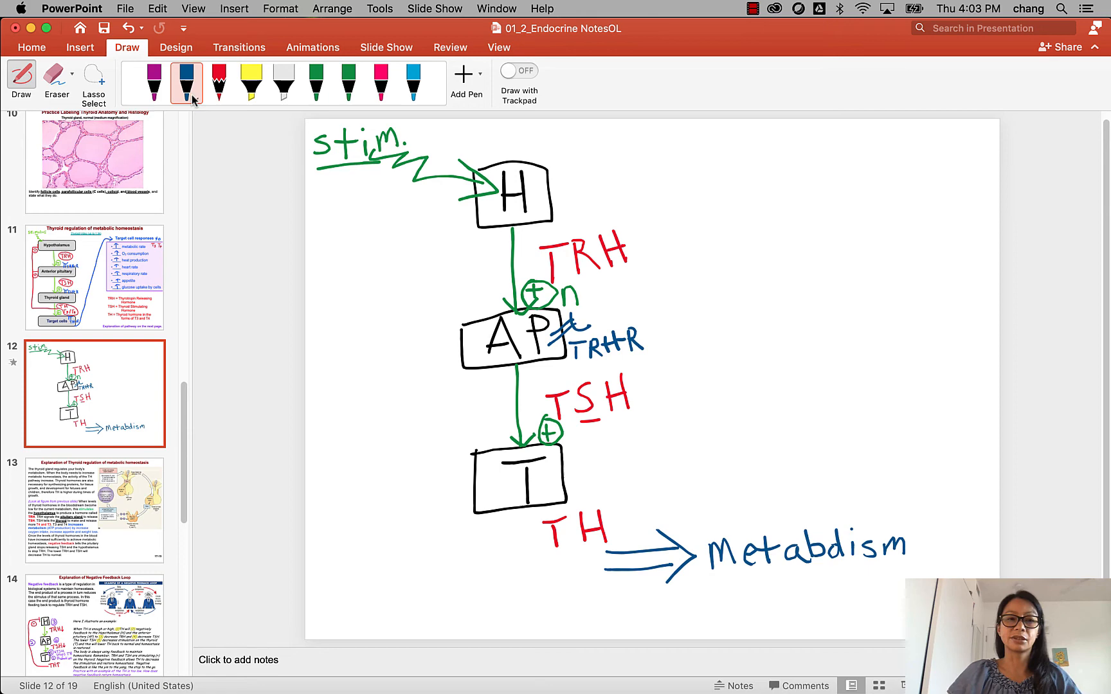
pyautogui.click(187, 96)
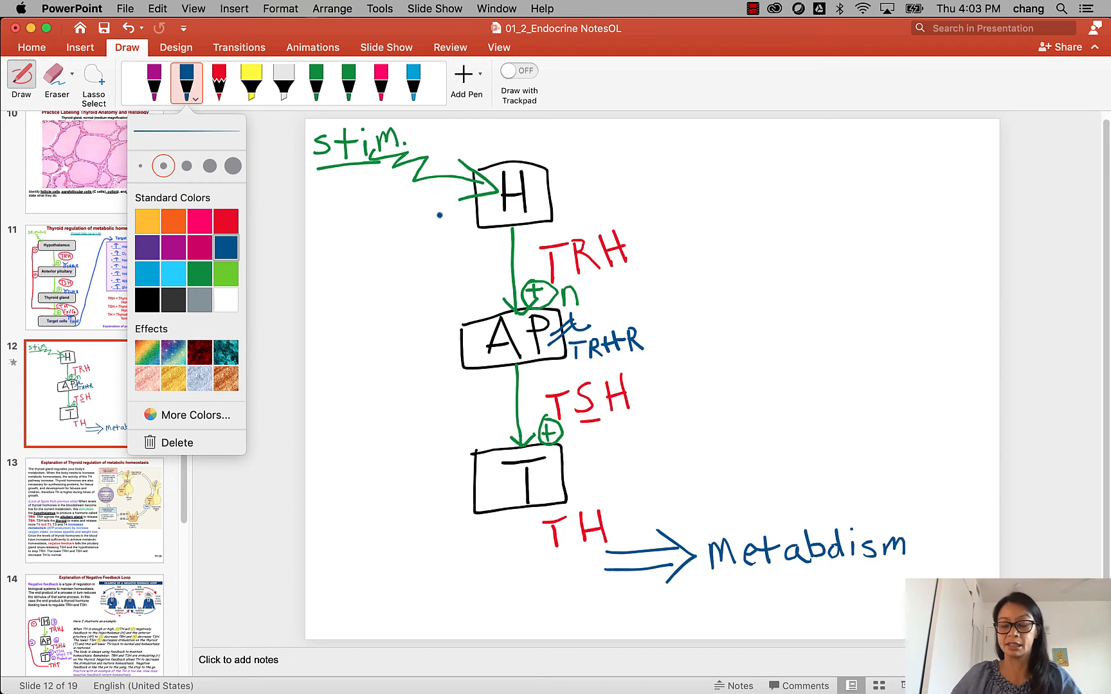
# Switch the pen's ink colour to red from its colour palette.
pyautogui.click(224, 220)
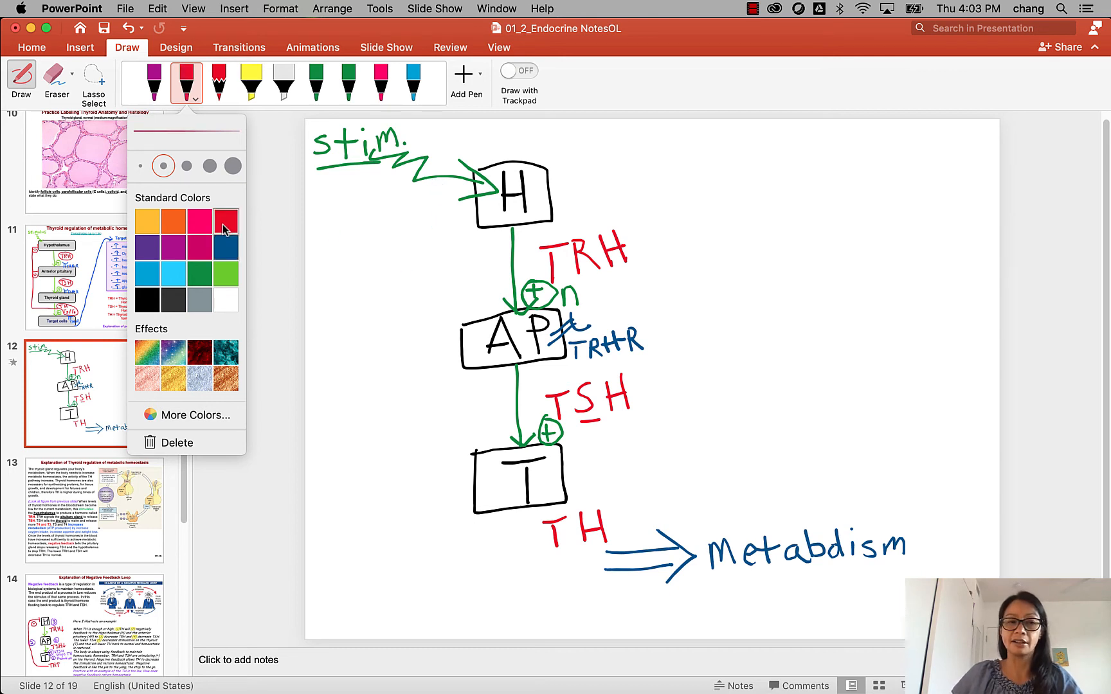
pyautogui.click(542, 538)
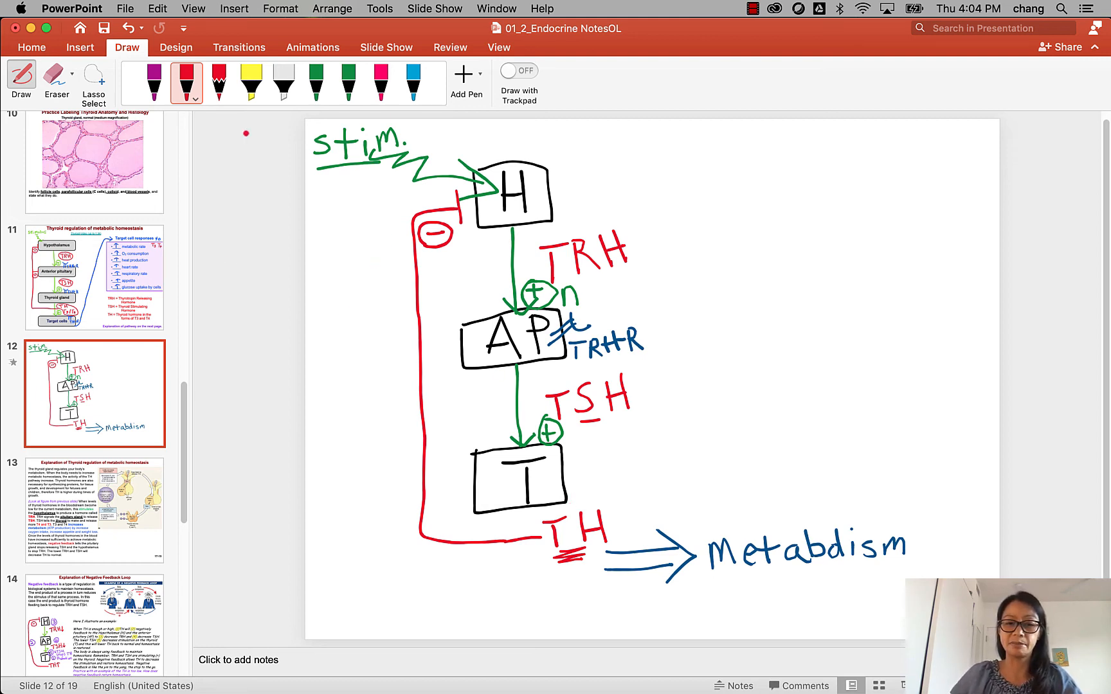
pyautogui.moveTo(426, 348)
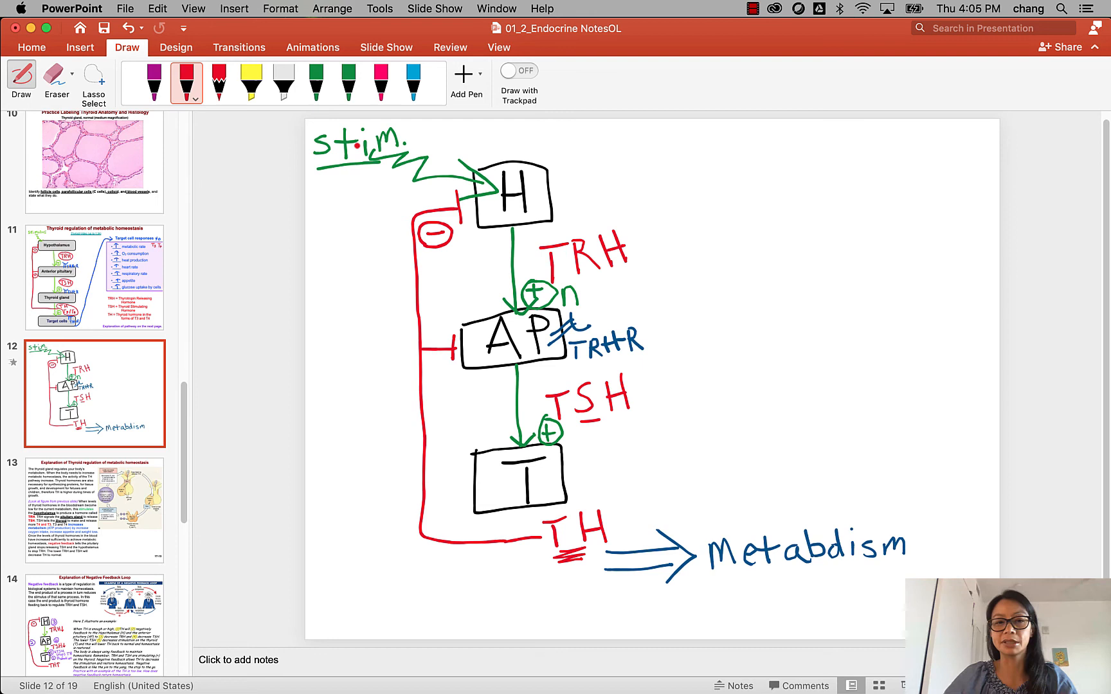
# Extend the red feedback loop on slide 12 so it also reaches AP.
pyautogui.click(549, 293)
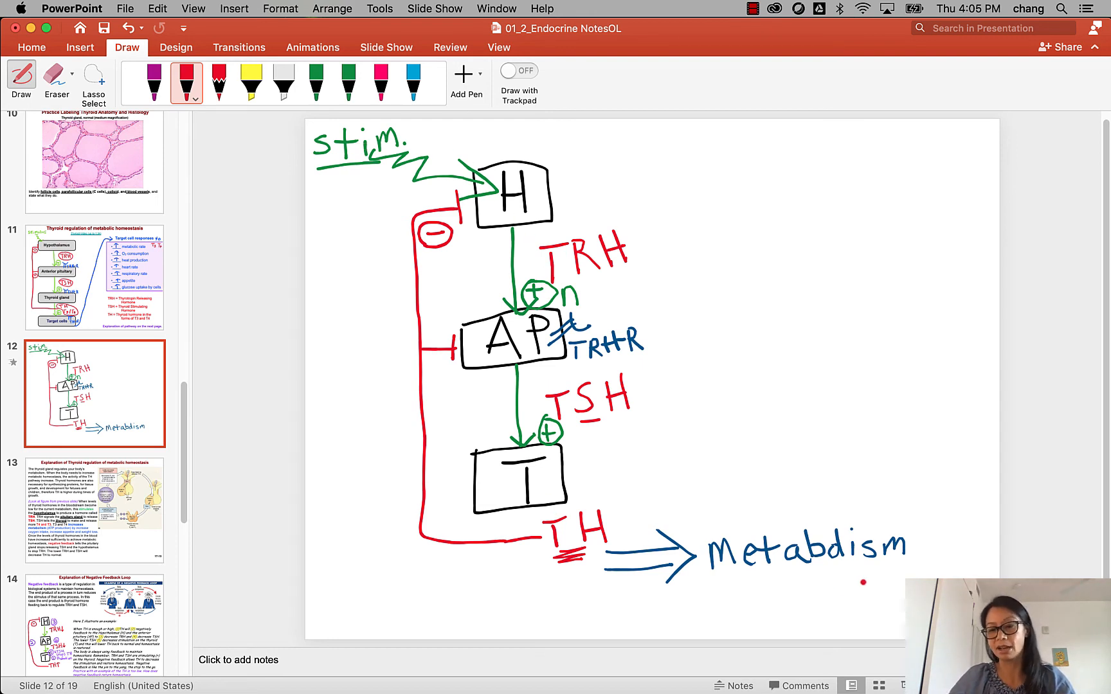
pyautogui.moveTo(967, 529)
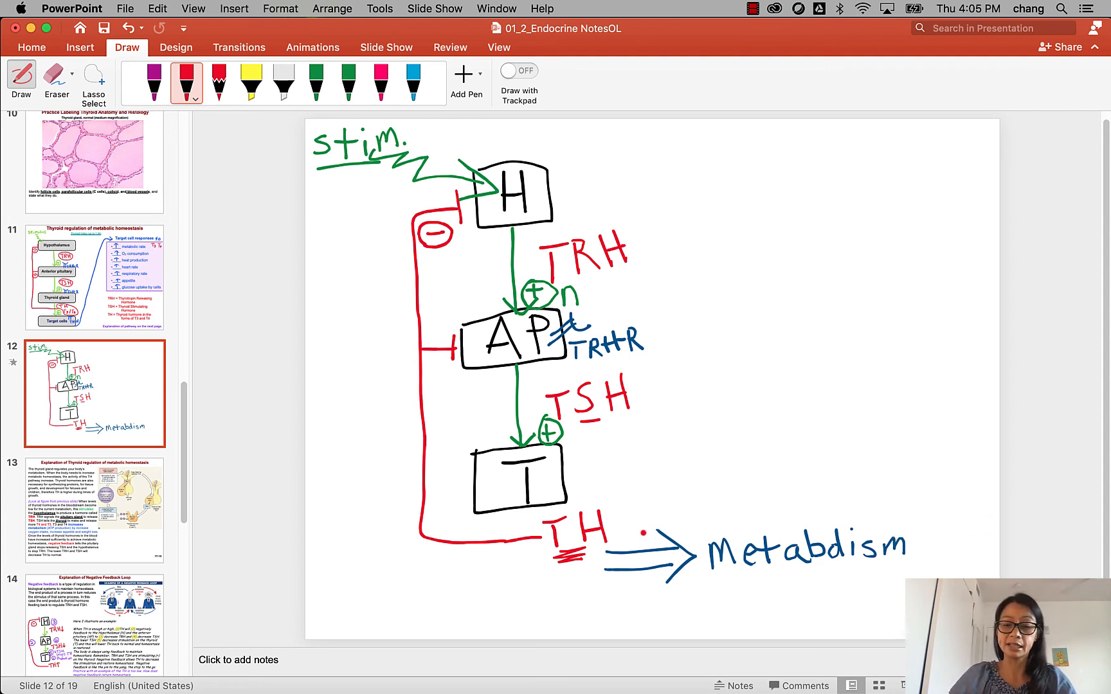
pyautogui.click(377, 327)
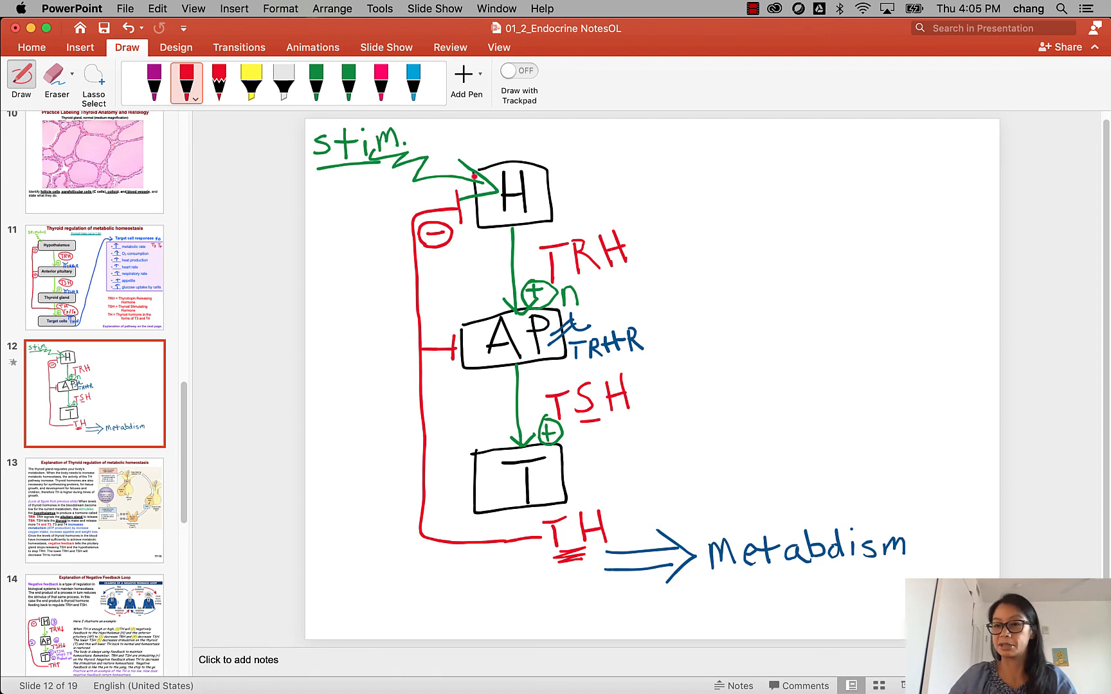
pyautogui.click(517, 329)
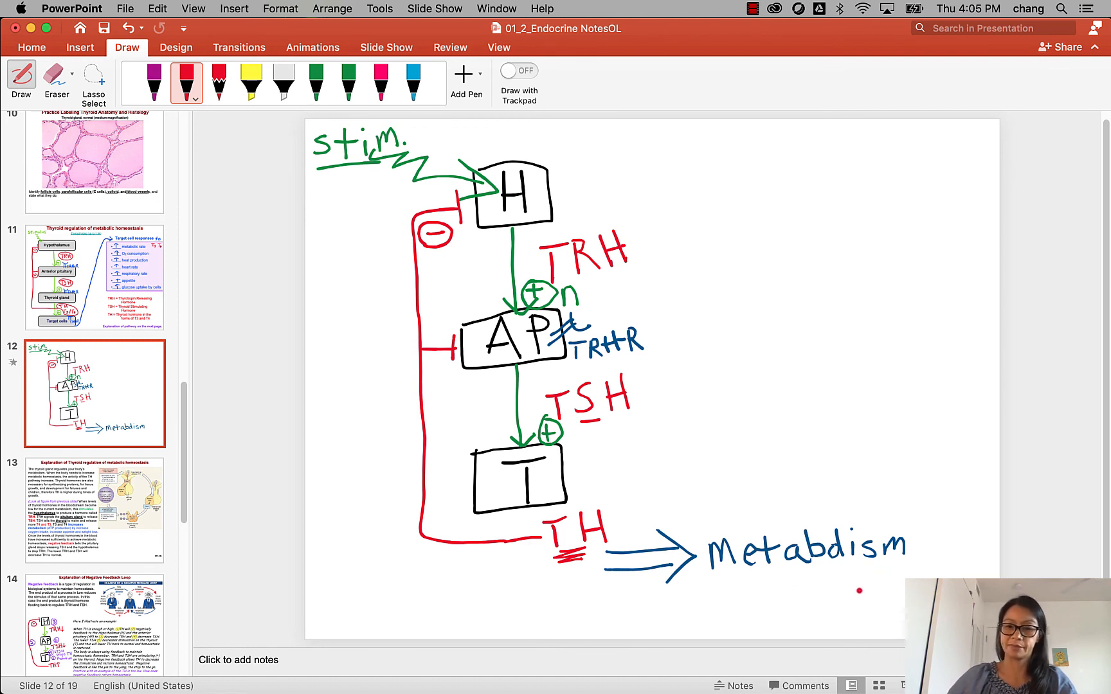
pyautogui.moveTo(268, 138)
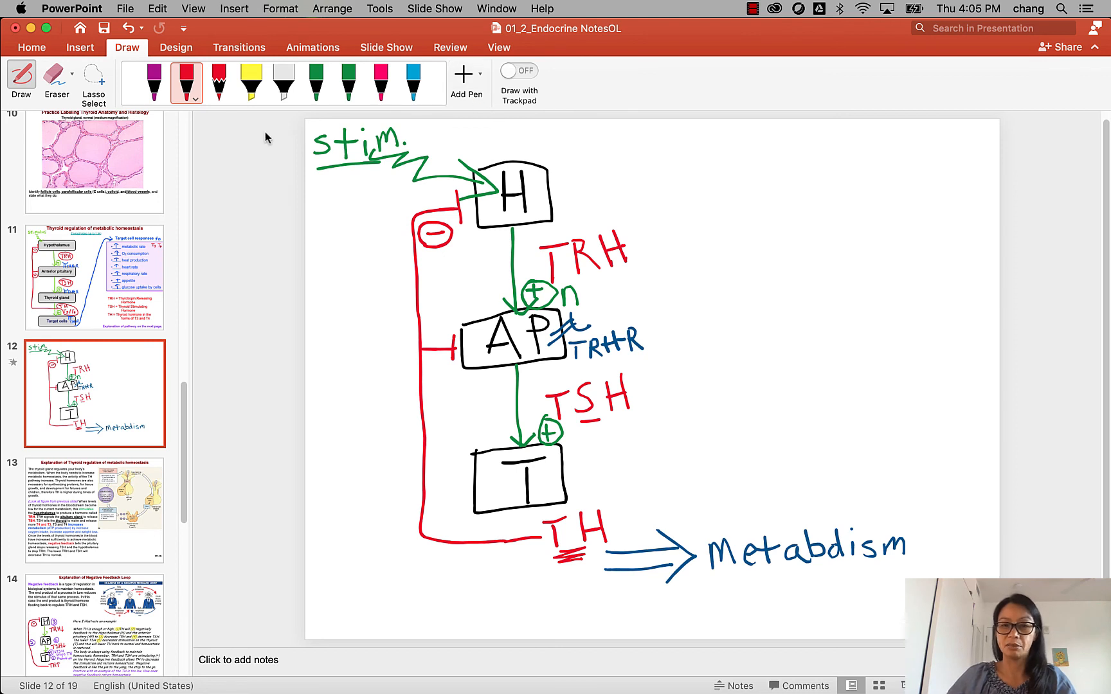
pyautogui.moveTo(131, 64)
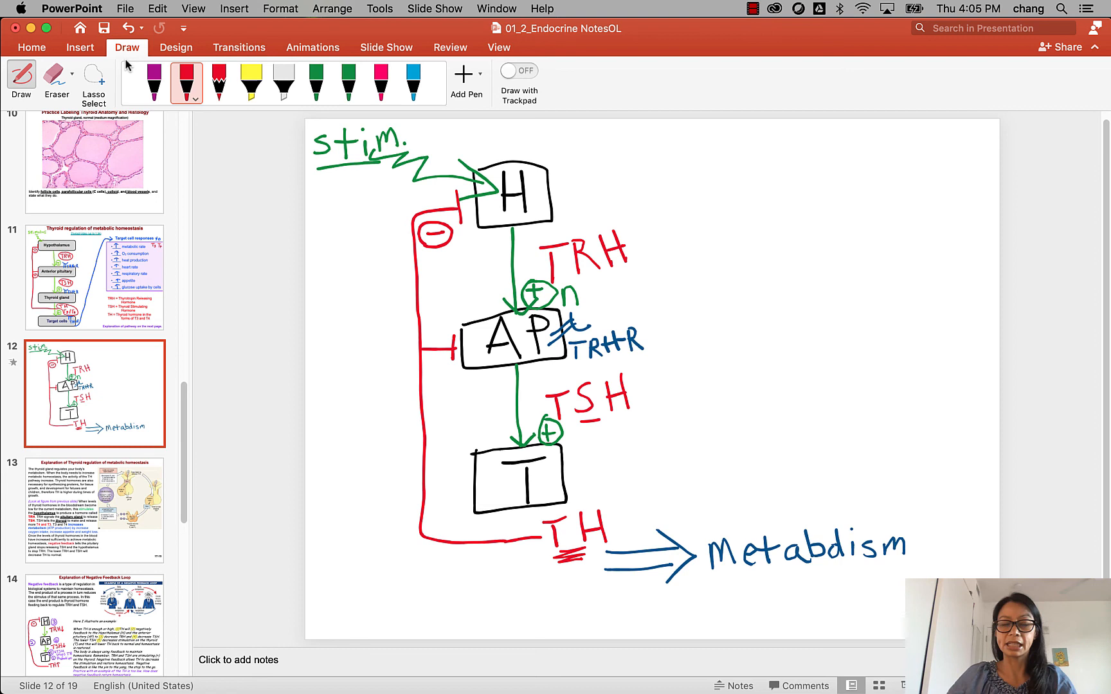
# Stop inking and open slide 11, Thyroid regulation of metabolic homeostasis.
pyautogui.click(218, 82)
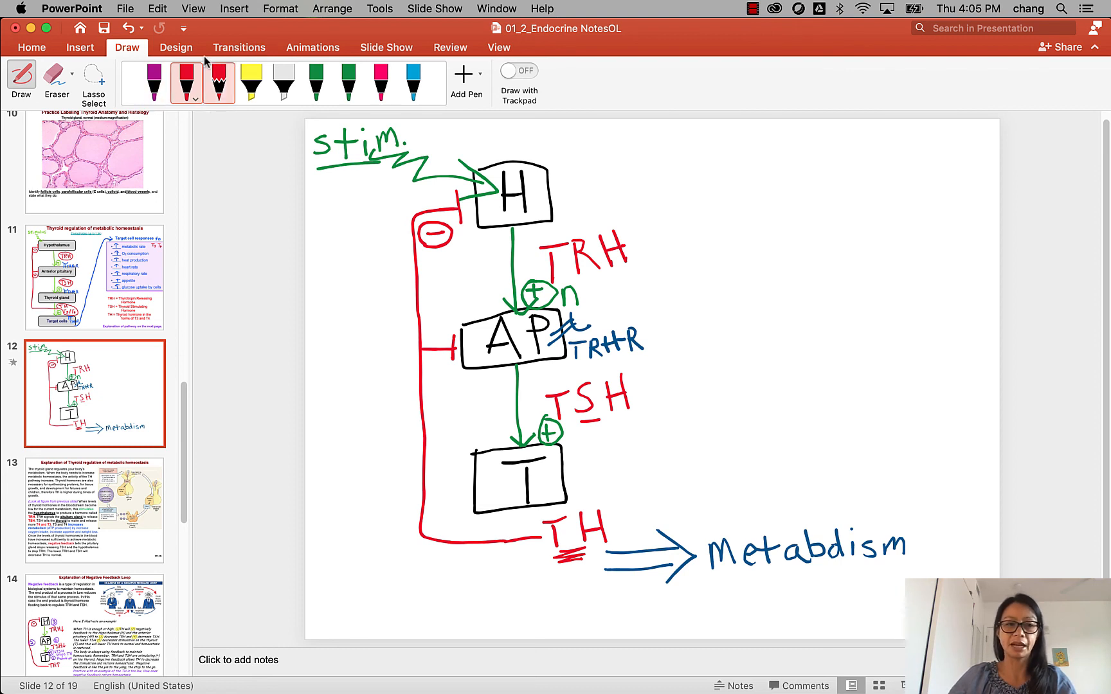
pyautogui.click(187, 82)
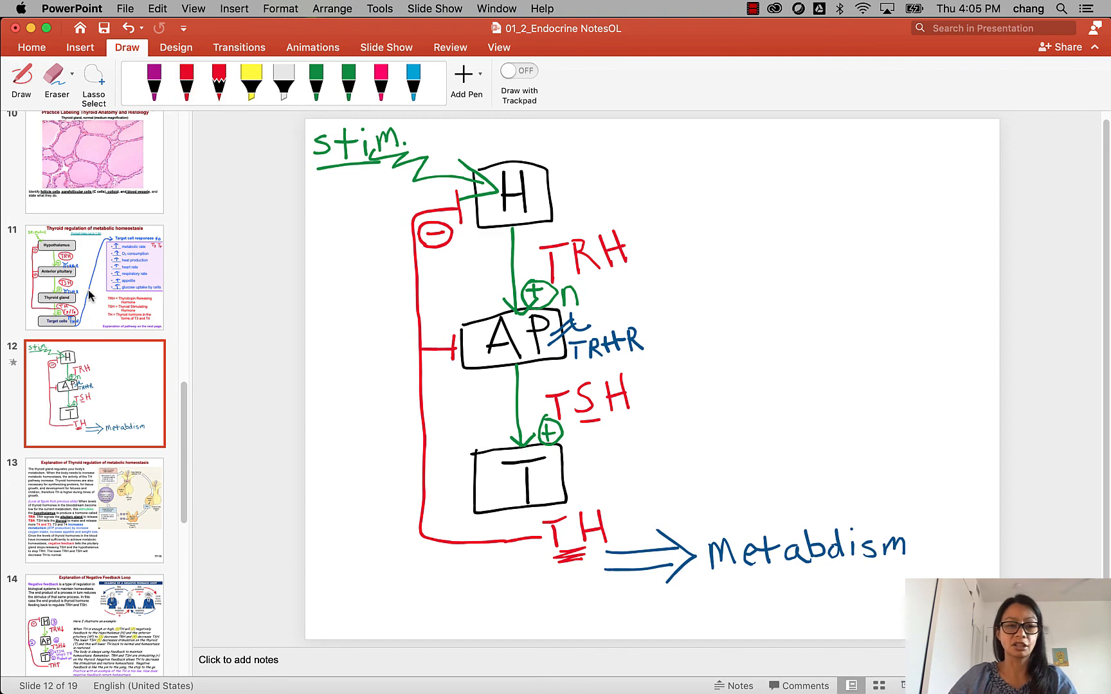
pyautogui.click(94, 277)
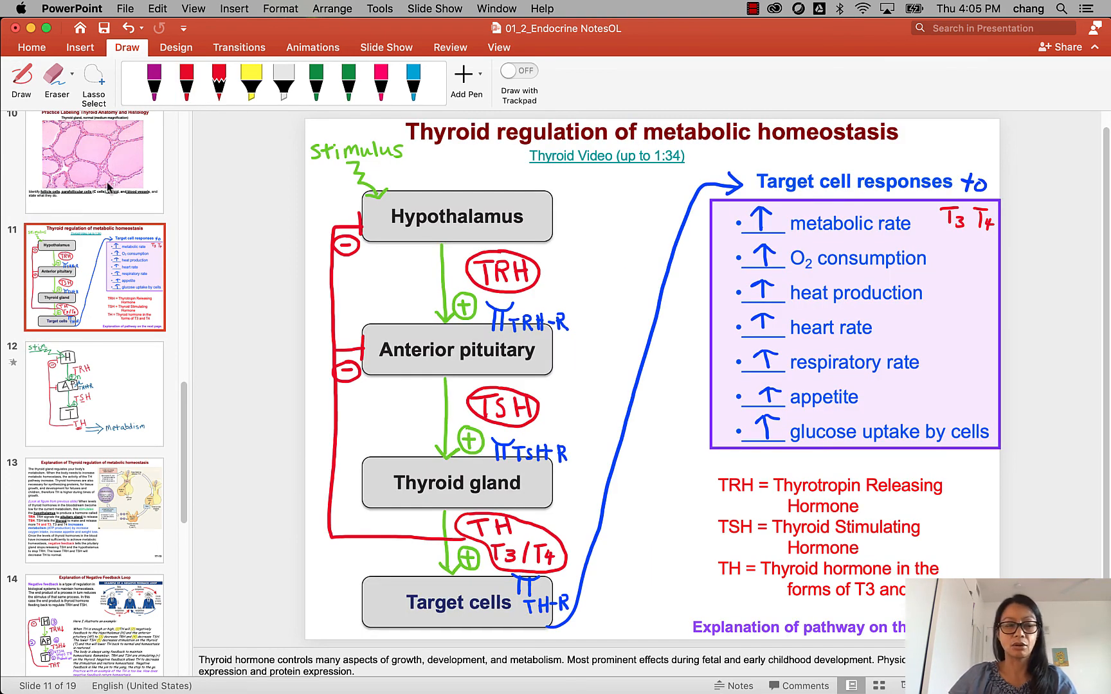
pyautogui.moveTo(96, 277)
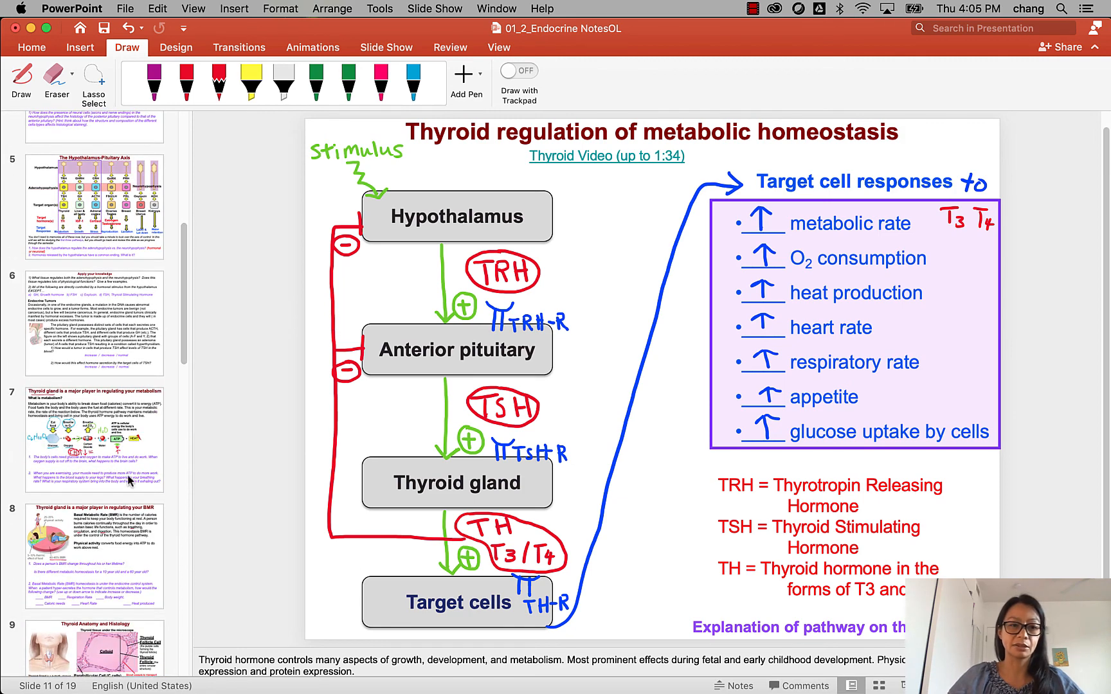
pyautogui.click(94, 440)
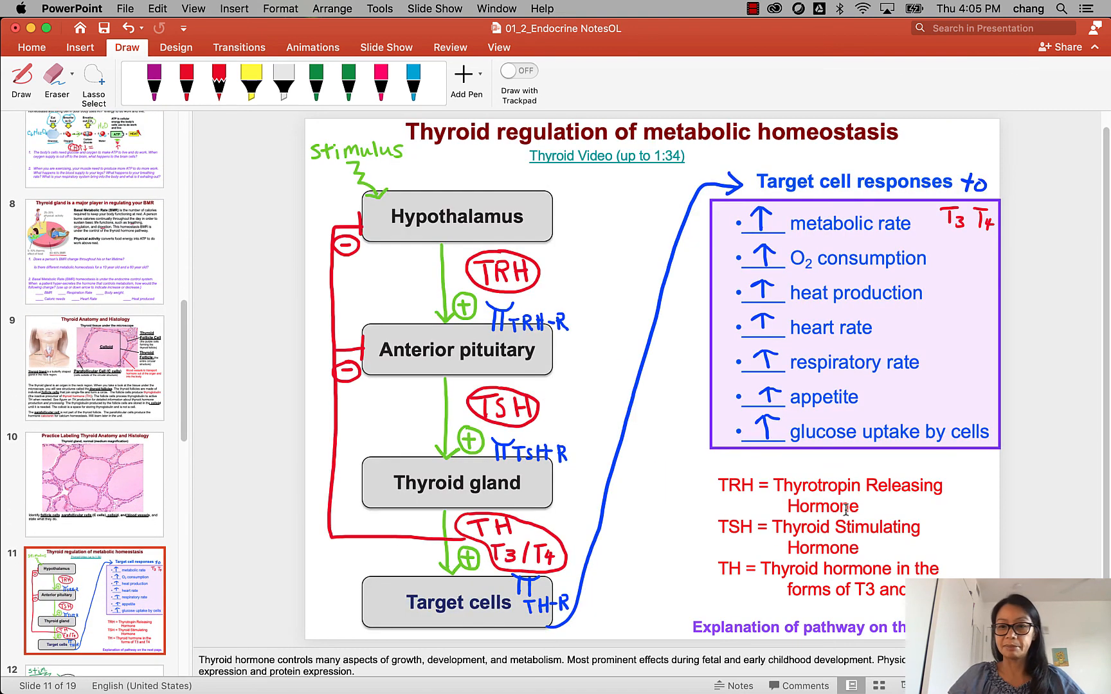
pyautogui.moveTo(804, 232)
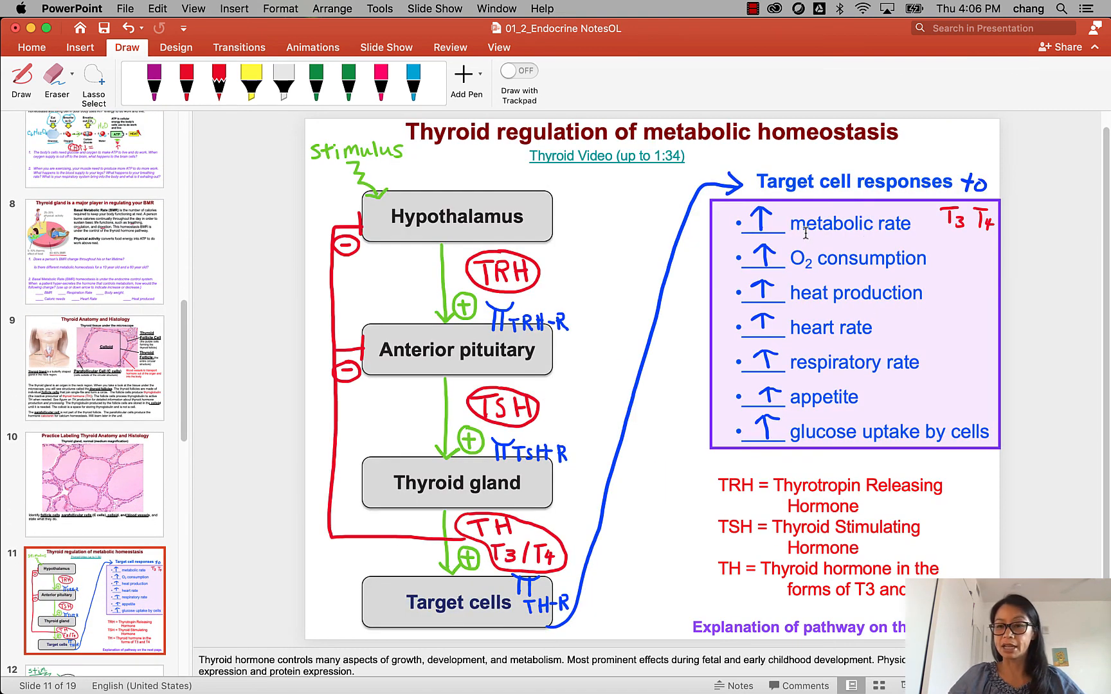
pyautogui.moveTo(816, 272)
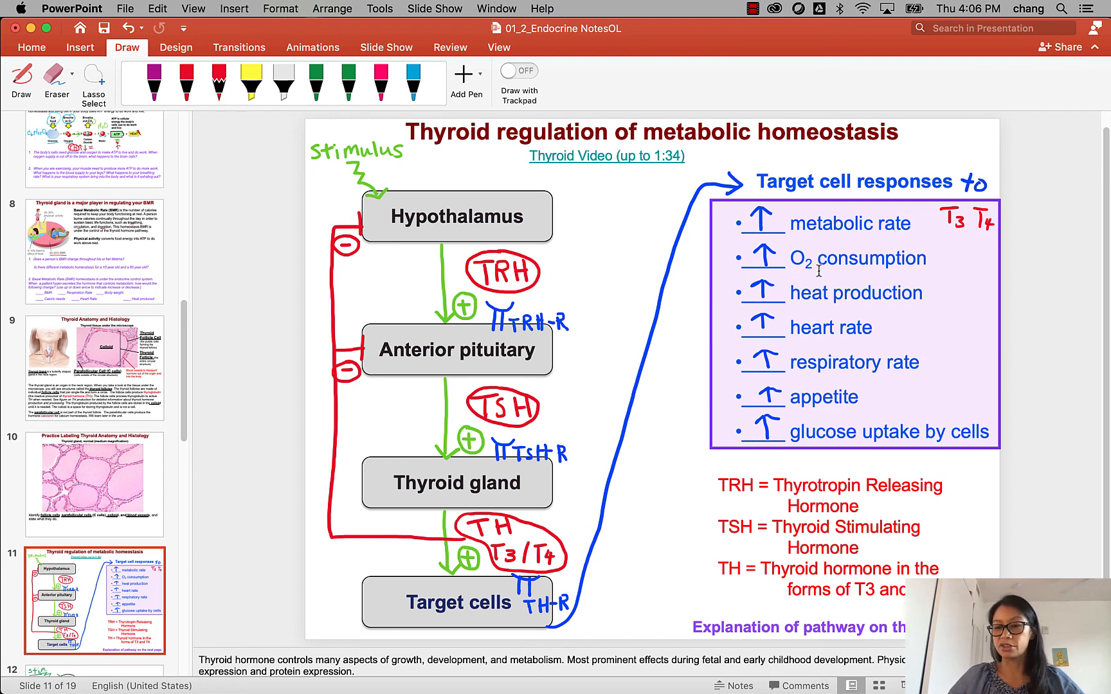
pyautogui.moveTo(882, 301)
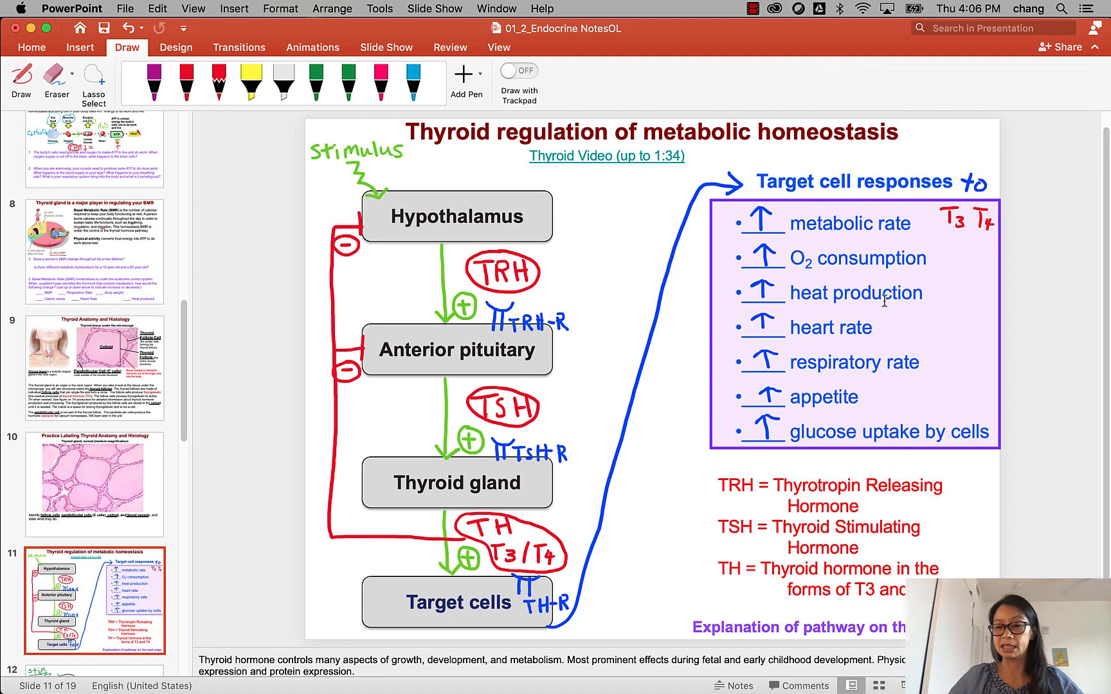
pyautogui.moveTo(819, 328)
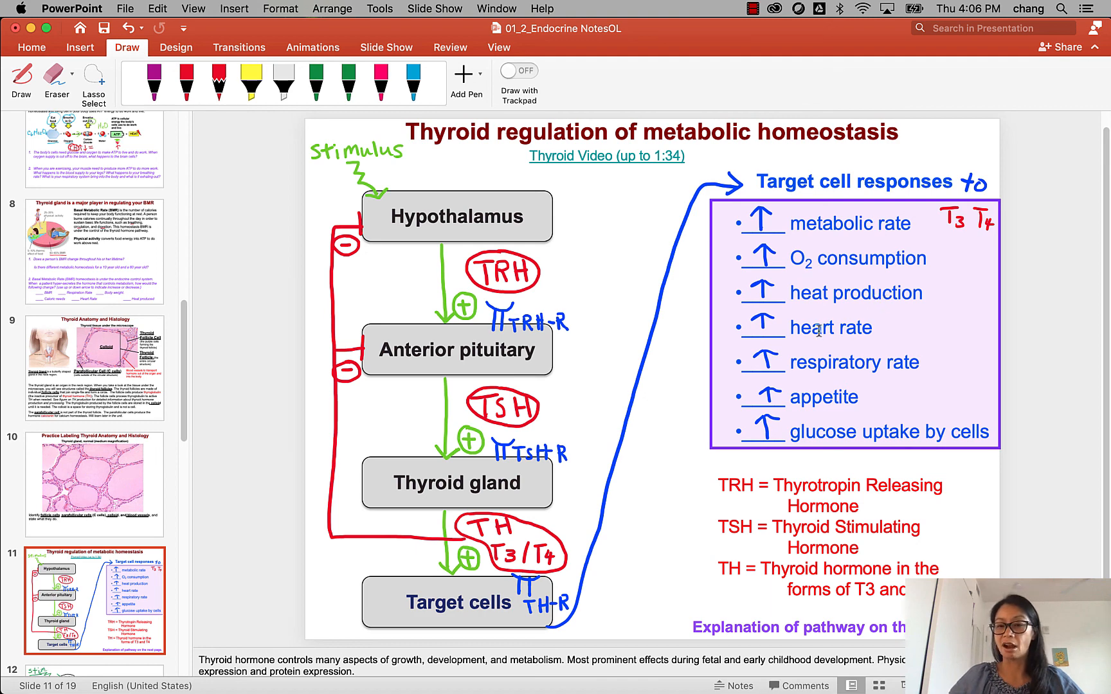
pyautogui.moveTo(819, 332)
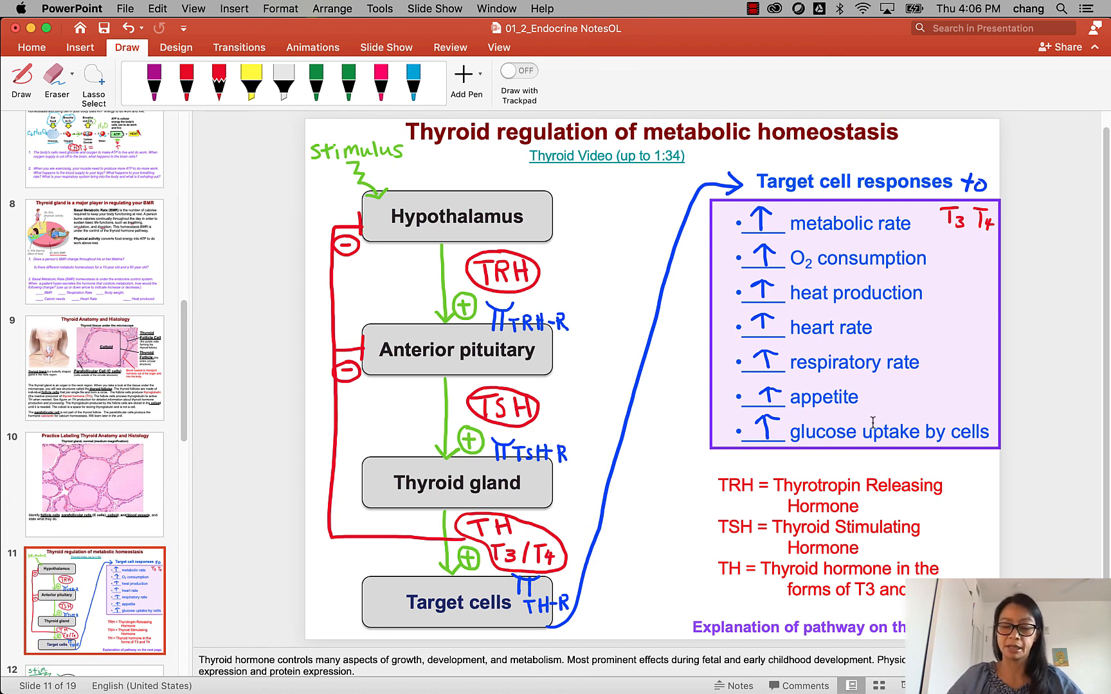
pyautogui.moveTo(646, 466)
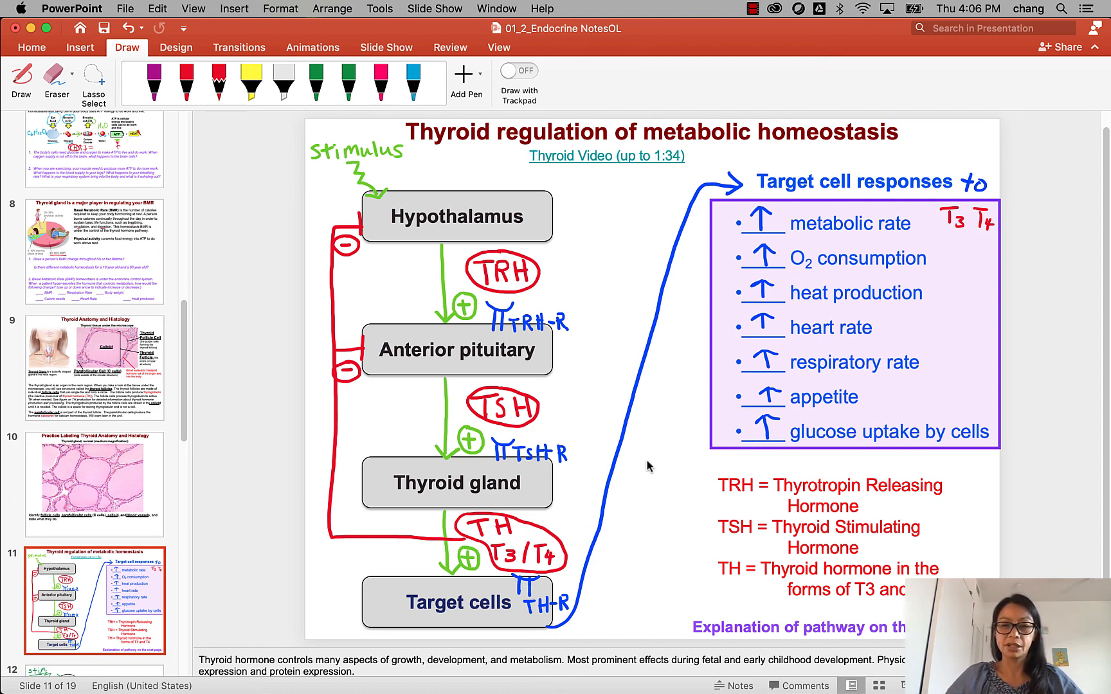
pyautogui.moveTo(745, 200)
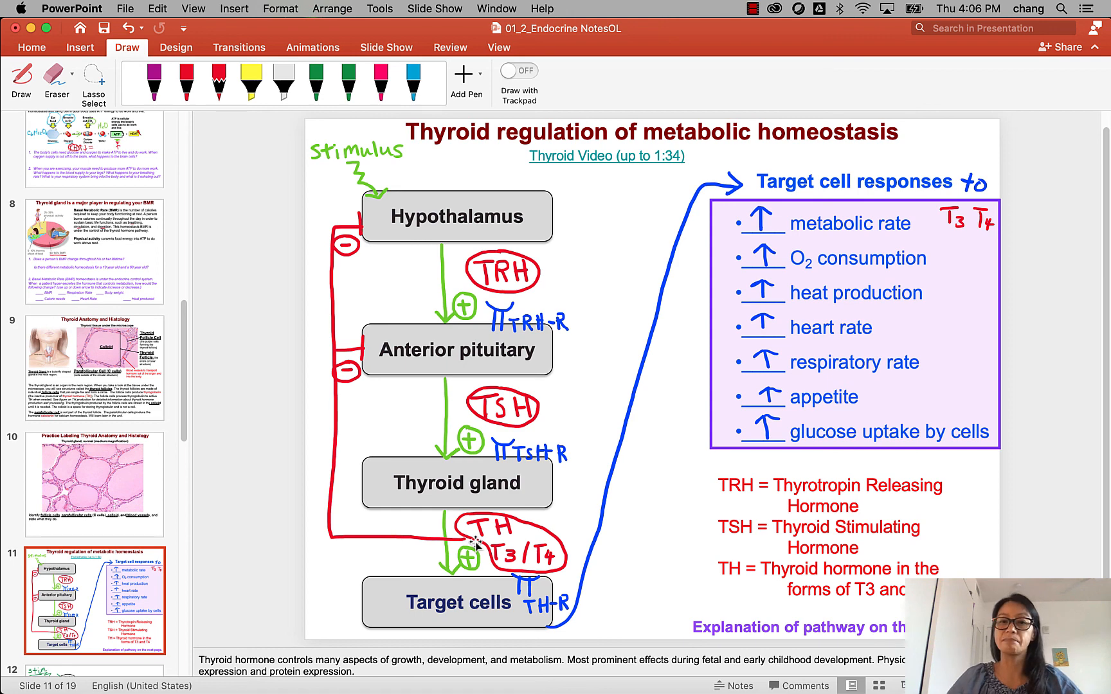
pyautogui.moveTo(182, 357)
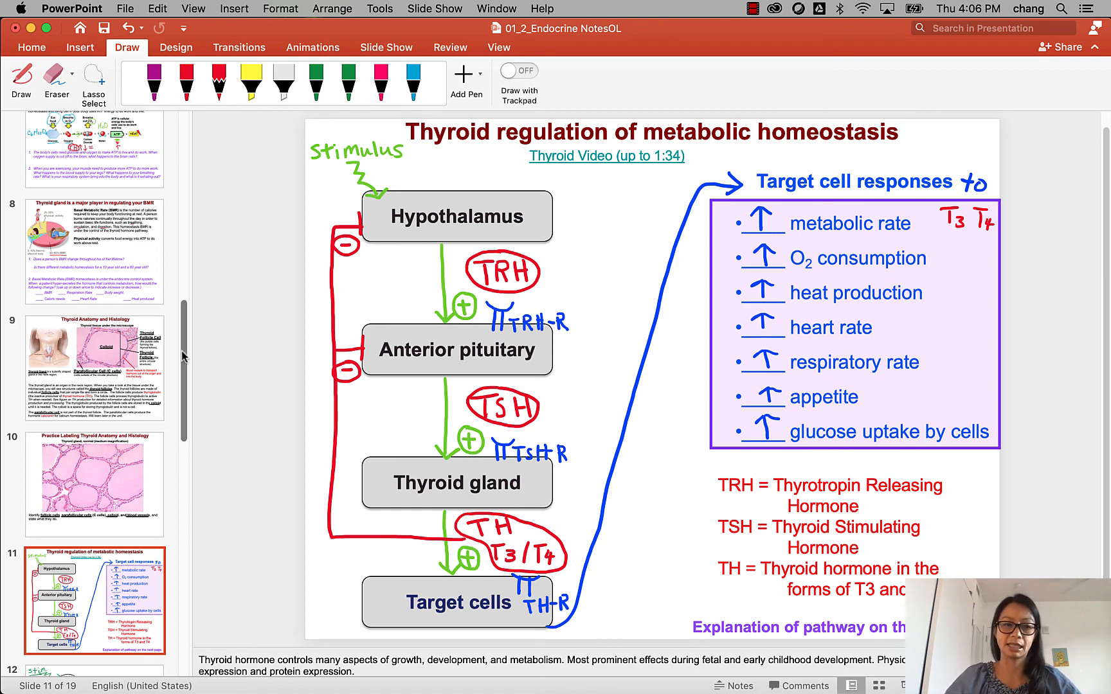
pyautogui.scroll(-3)
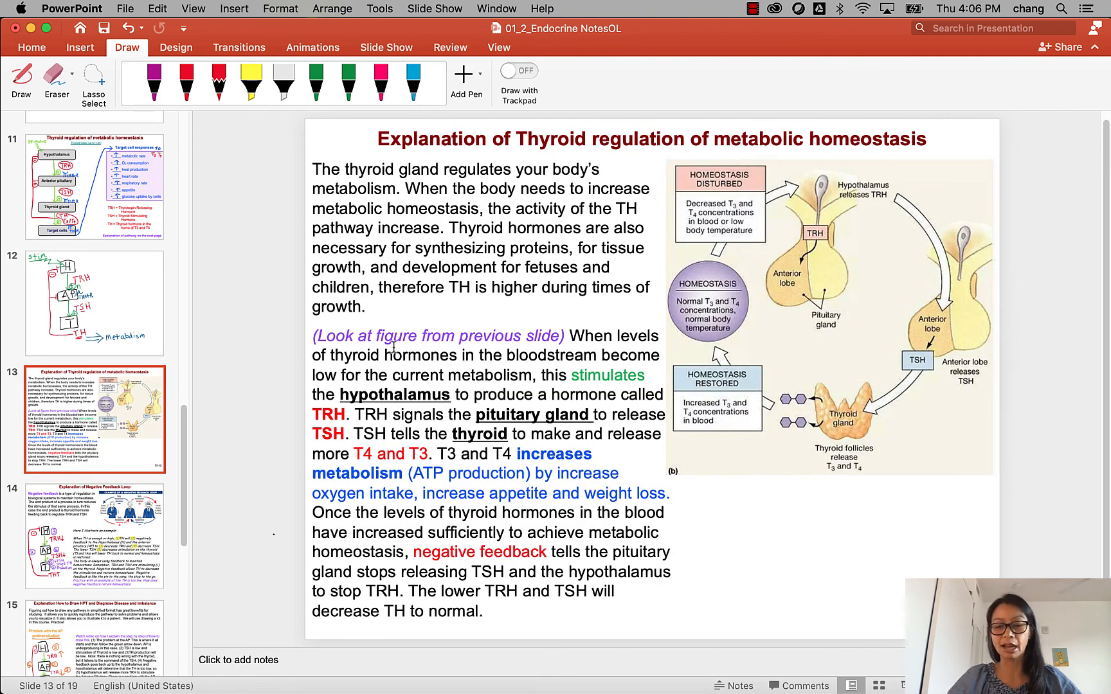
pyautogui.moveTo(790, 296)
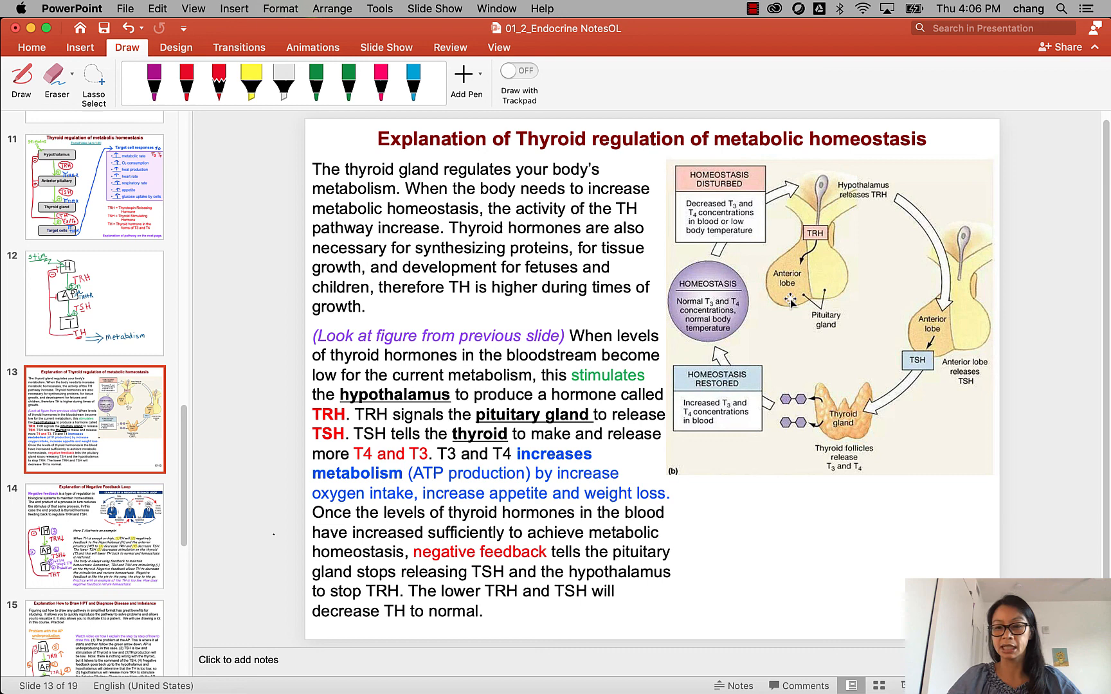
pyautogui.moveTo(834, 153)
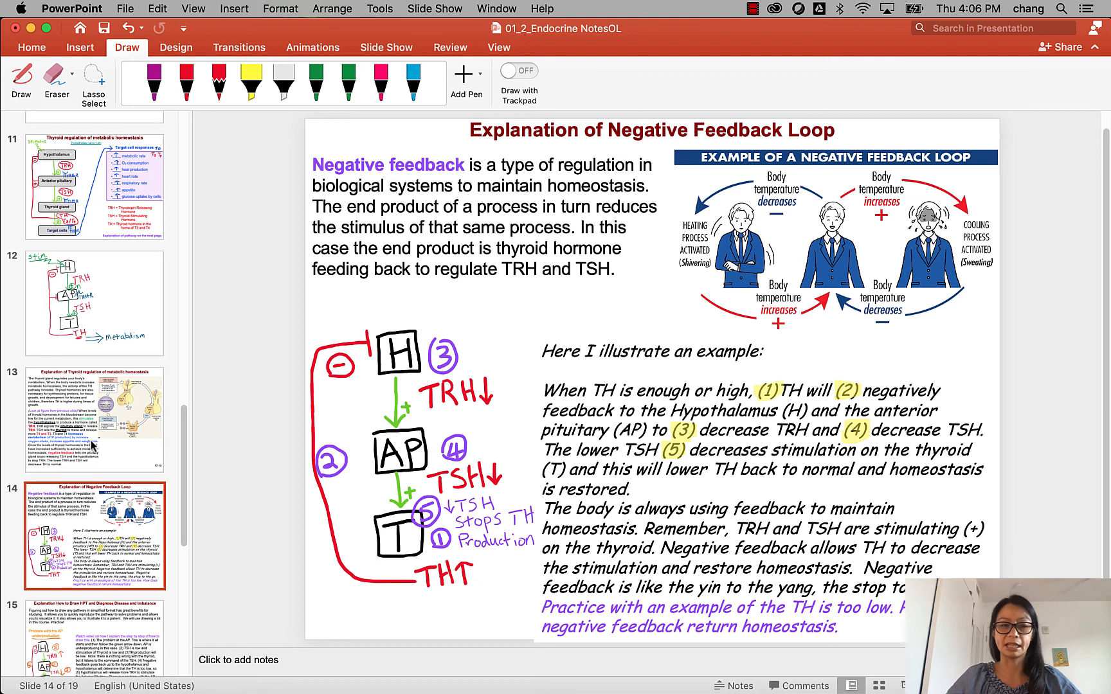
# Select the slide 13 thumbnail to show the thyroid regulation explanation.
pyautogui.click(92, 419)
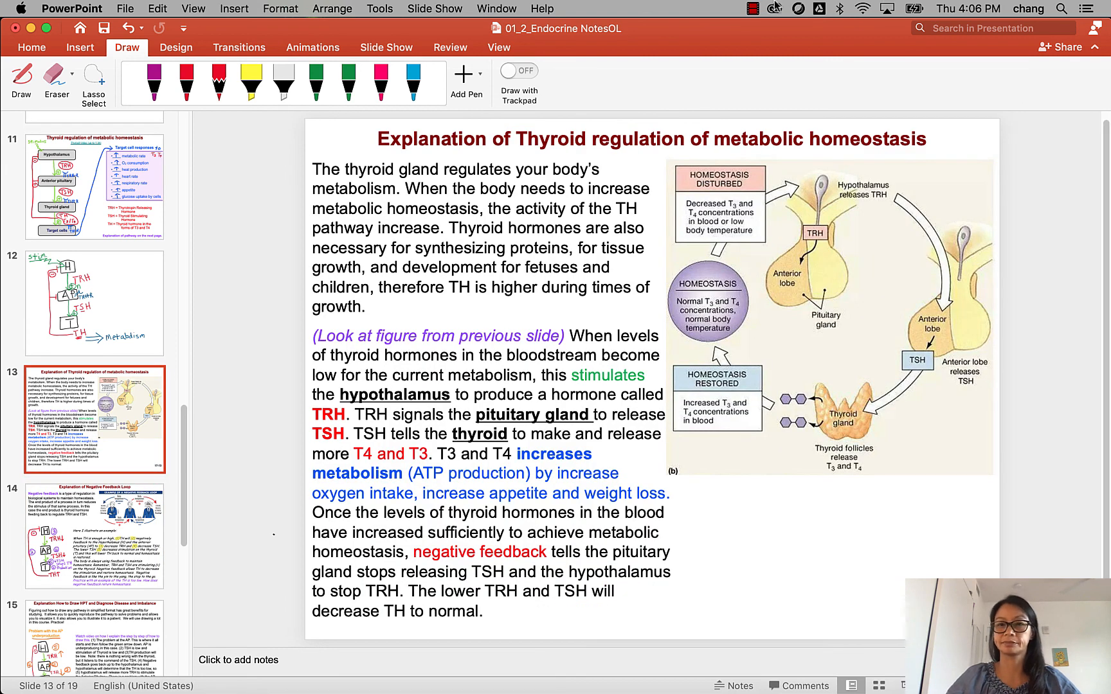